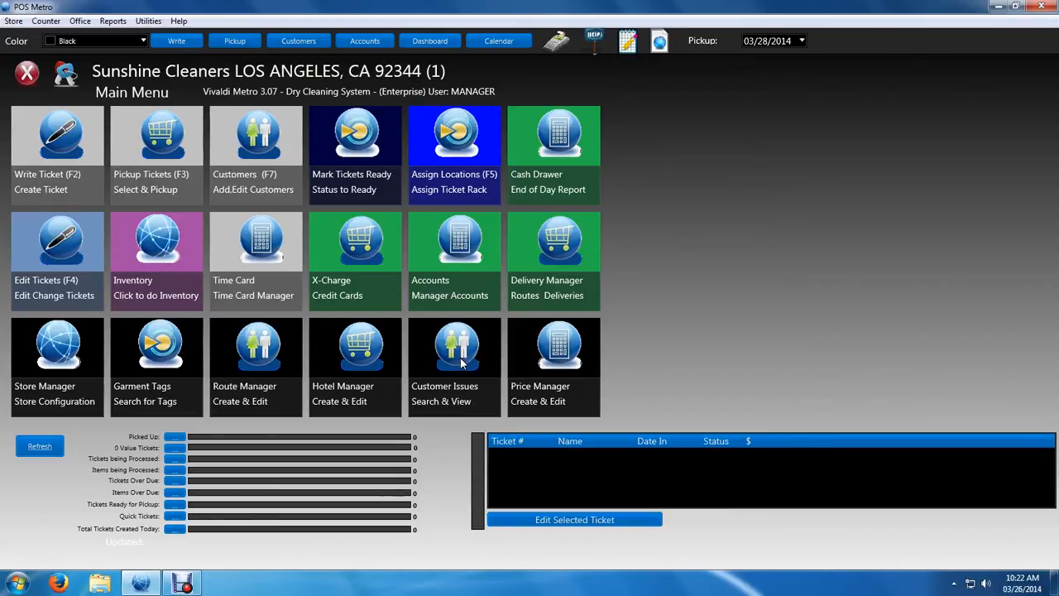
Step: Glance through the Reports and Help menus, then bring up the Customers (F7) lookup screen
{"action": "left_click", "coordinate": [111, 21]}
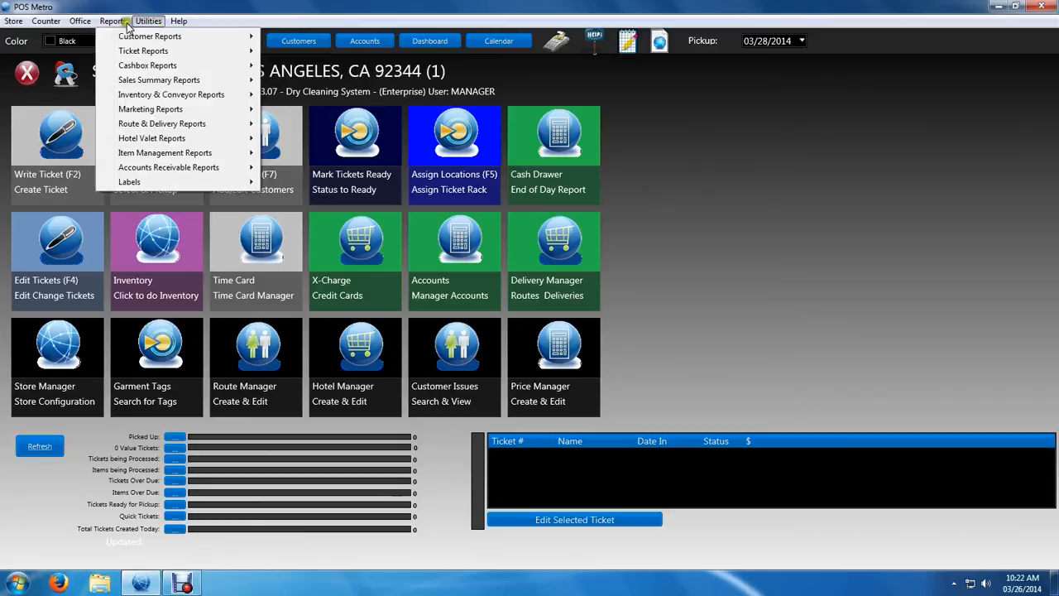
{"action": "left_click", "coordinate": [178, 21]}
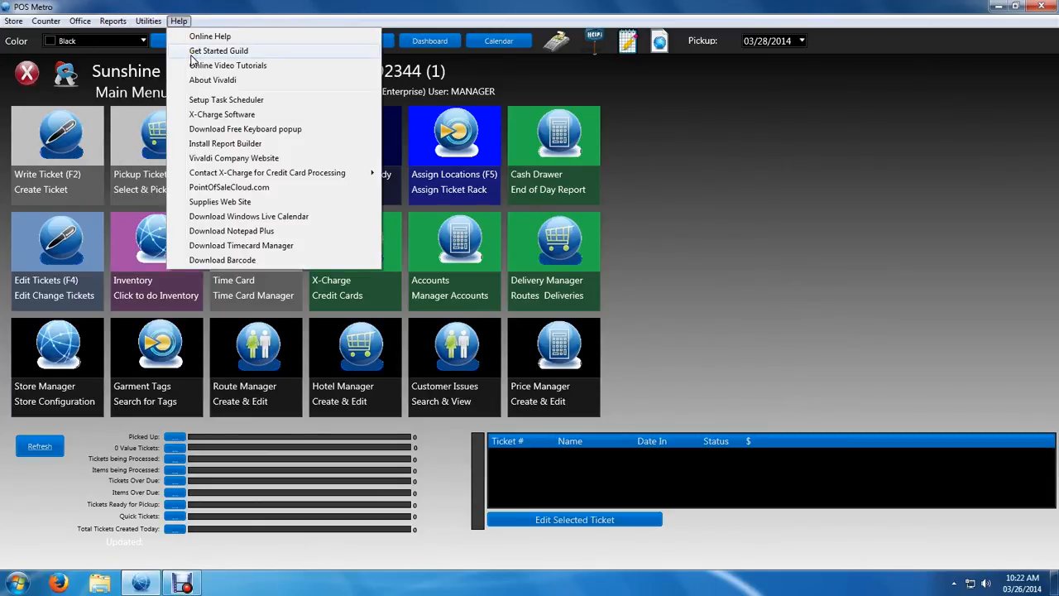
{"action": "mouse_move", "coordinate": [209, 36]}
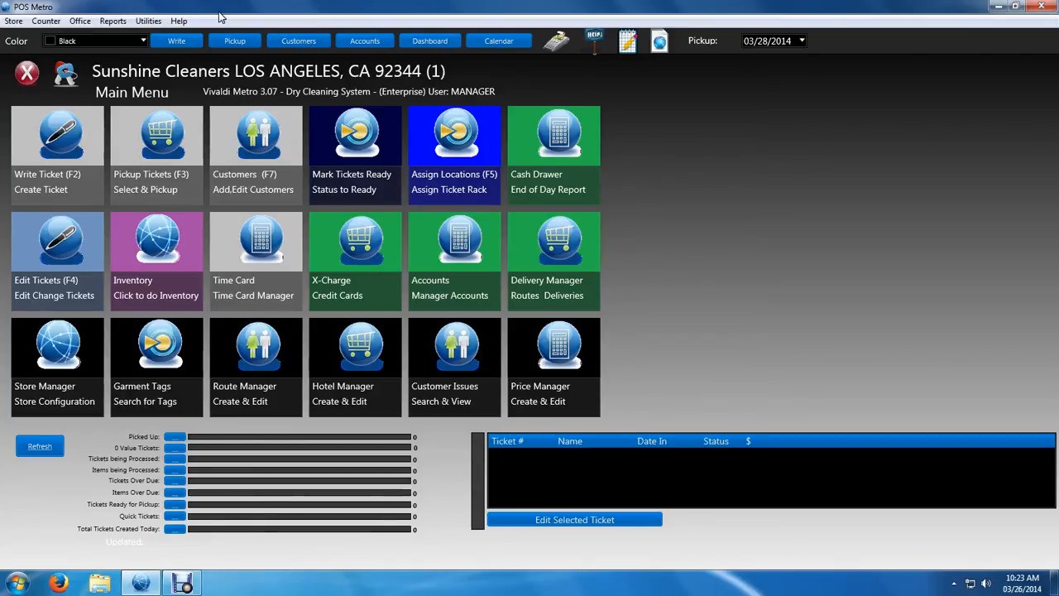
{"action": "mouse_move", "coordinate": [234, 40]}
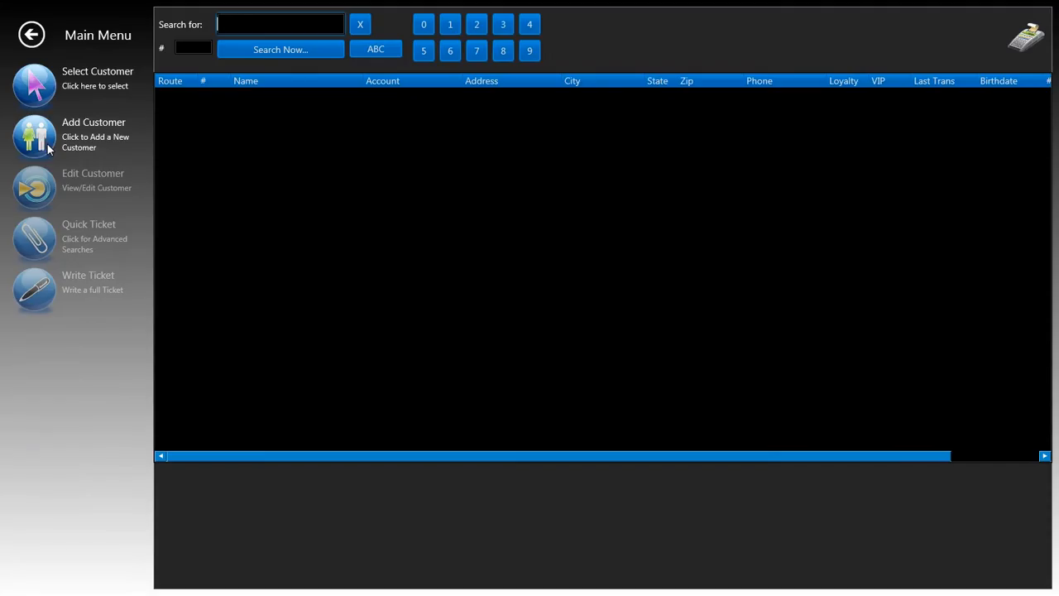
{"action": "mouse_move", "coordinate": [174, 191]}
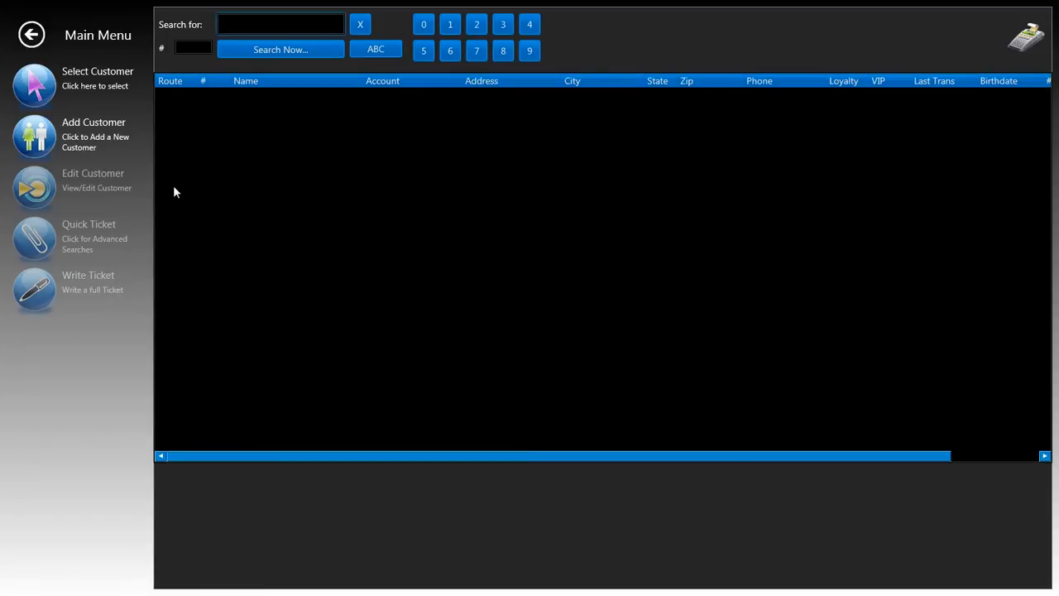
{"action": "left_click", "coordinate": [280, 24]}
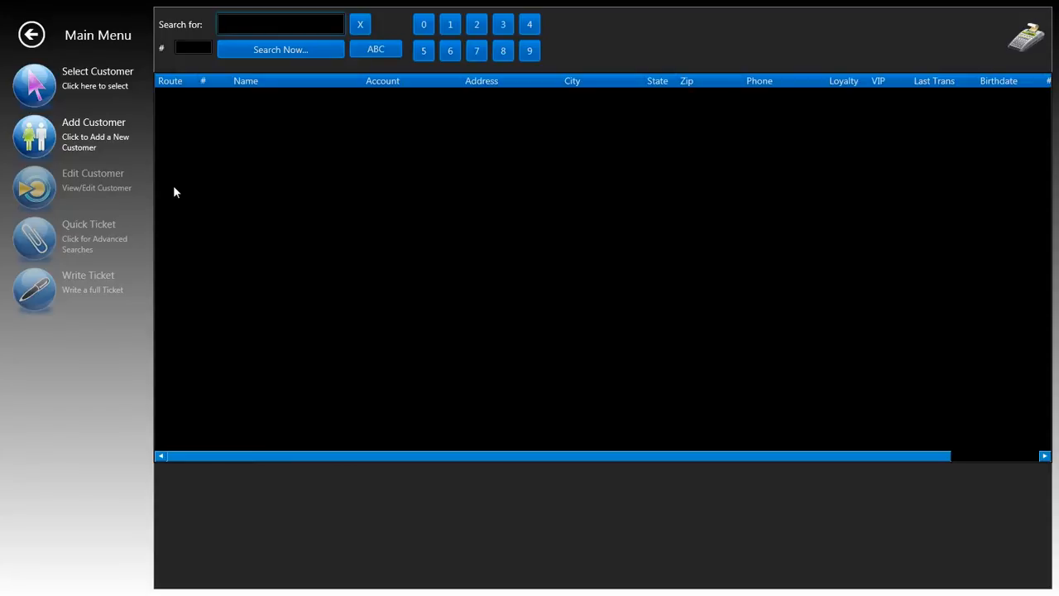
{"action": "left_click", "coordinate": [280, 24]}
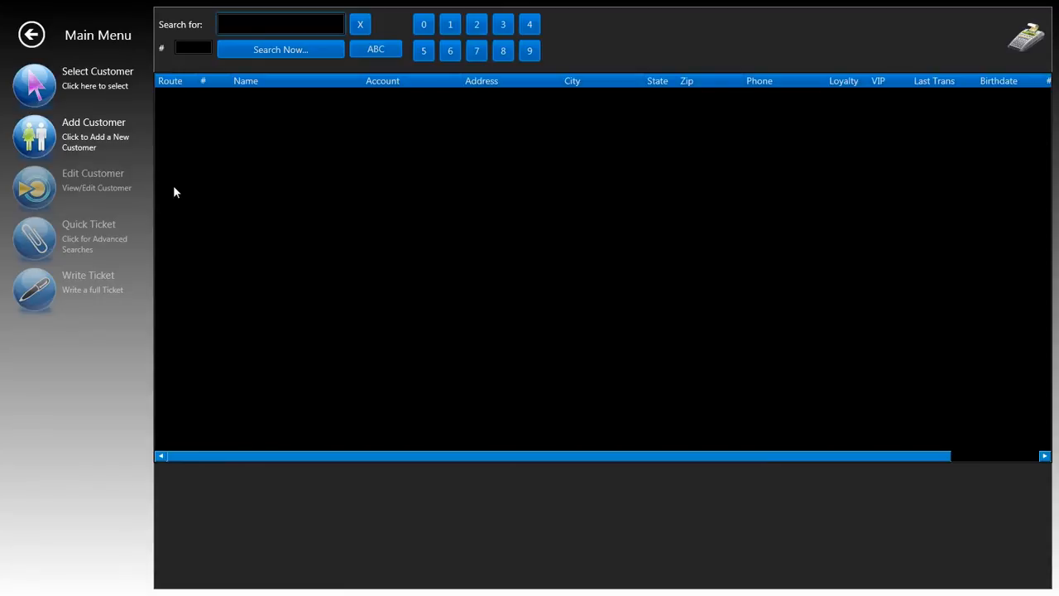
{"action": "left_click", "coordinate": [280, 24]}
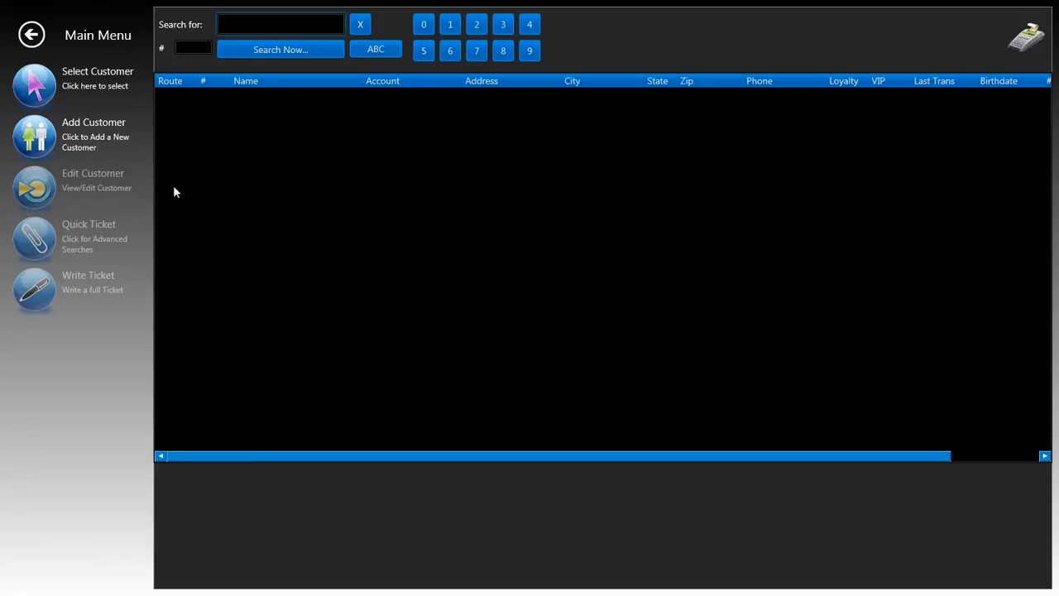
{"action": "left_click", "coordinate": [280, 24]}
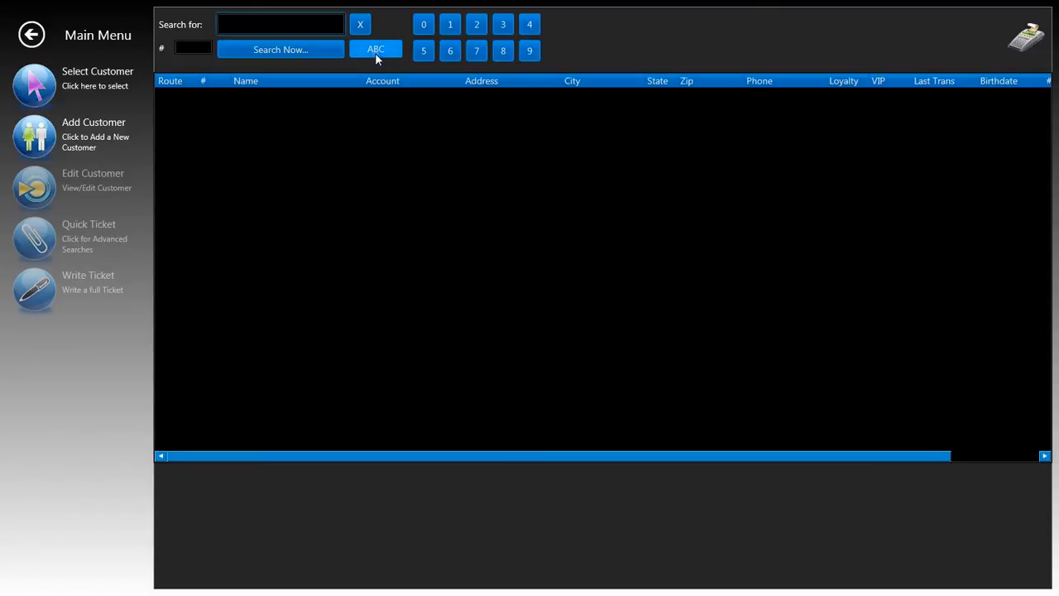
{"action": "left_click", "coordinate": [375, 49]}
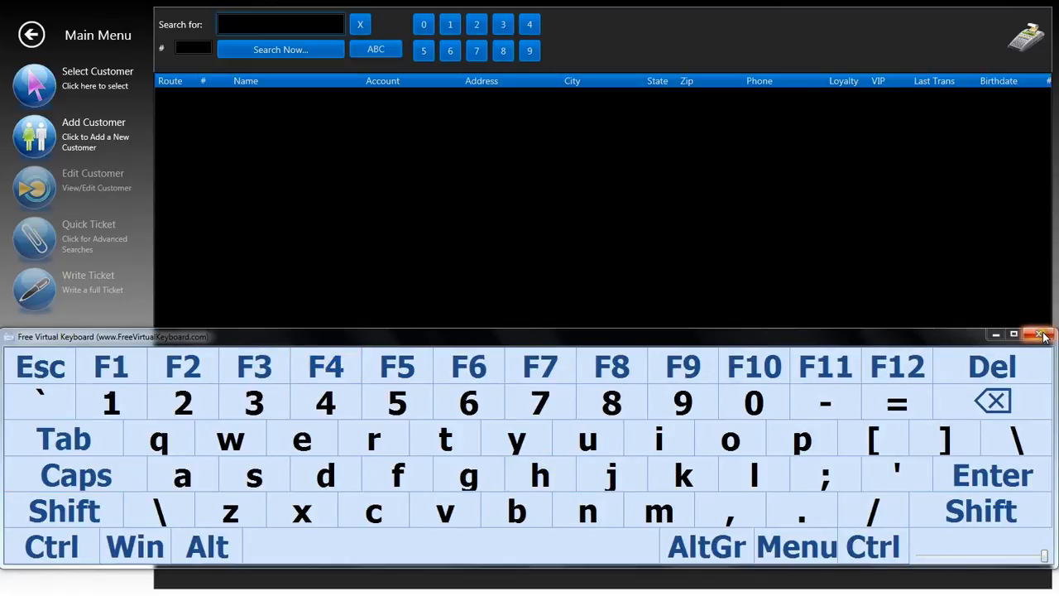
{"action": "left_click", "coordinate": [1044, 336]}
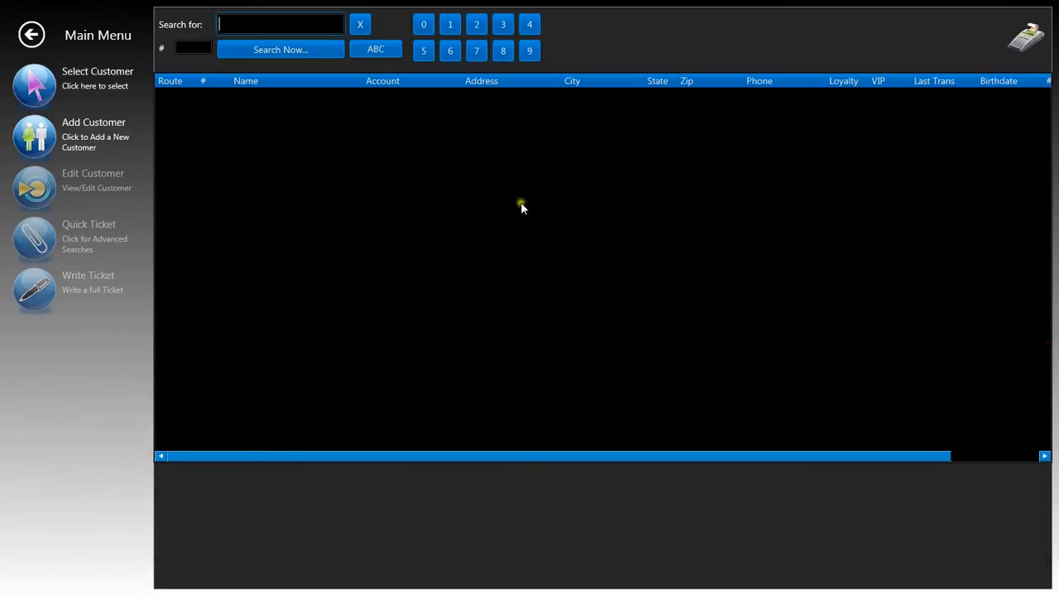
{"action": "mouse_move", "coordinate": [522, 208]}
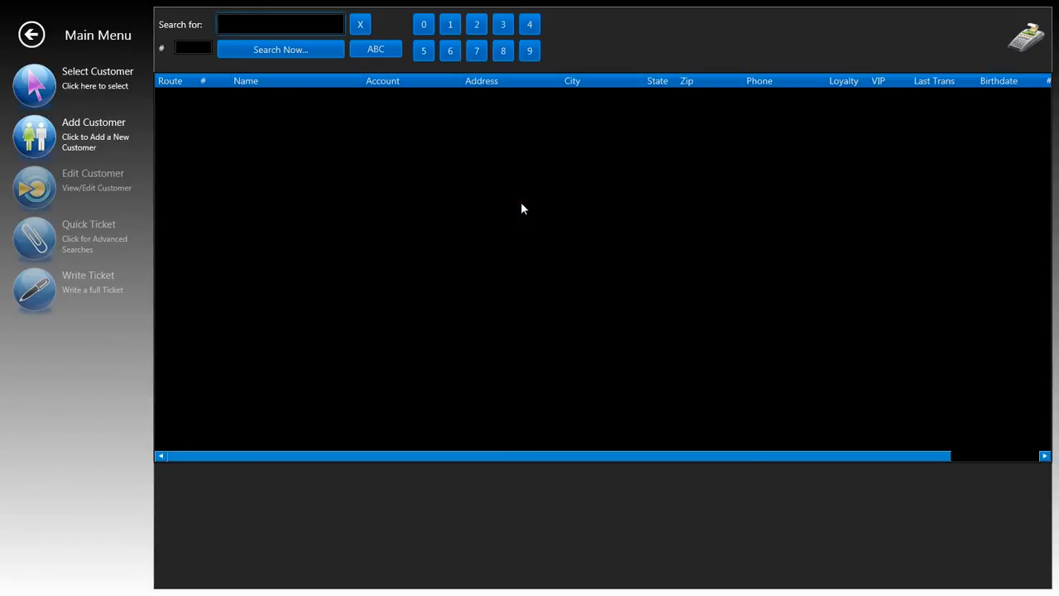
{"action": "left_click", "coordinate": [279, 24]}
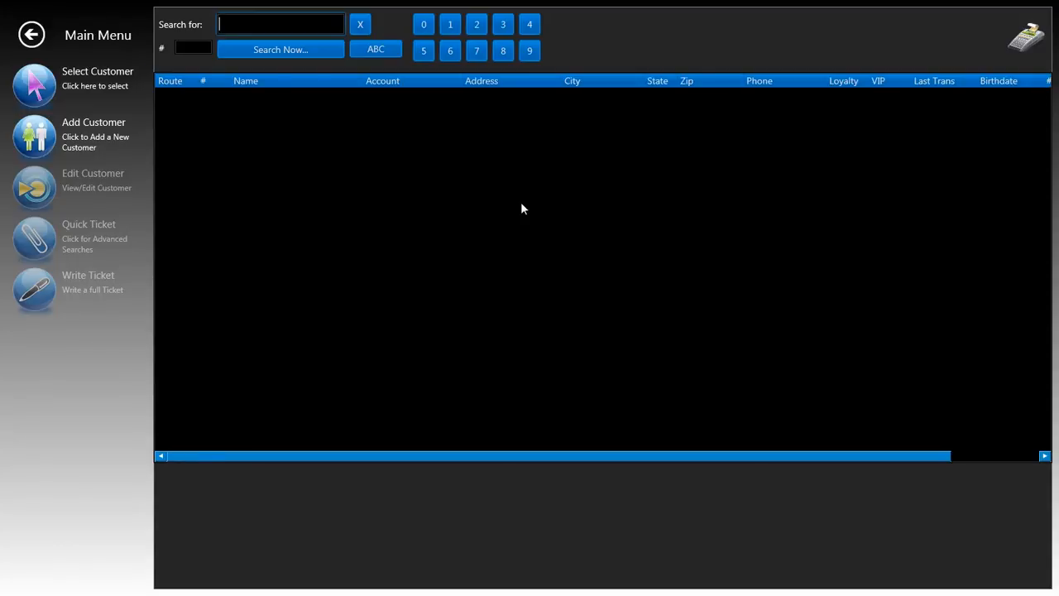
{"action": "type", "text": "smit"}
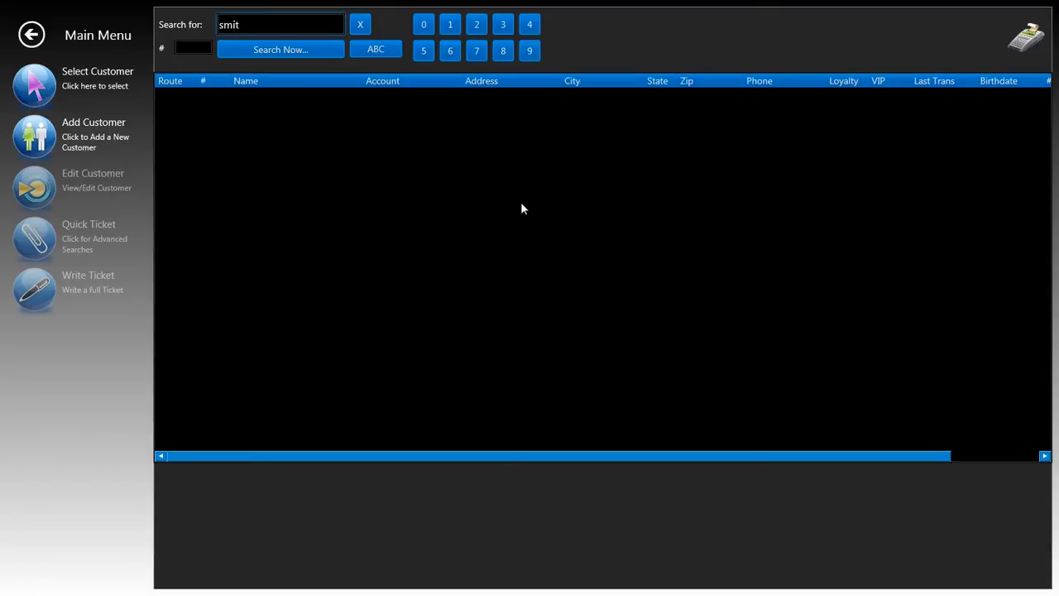
{"action": "left_click", "coordinate": [279, 49]}
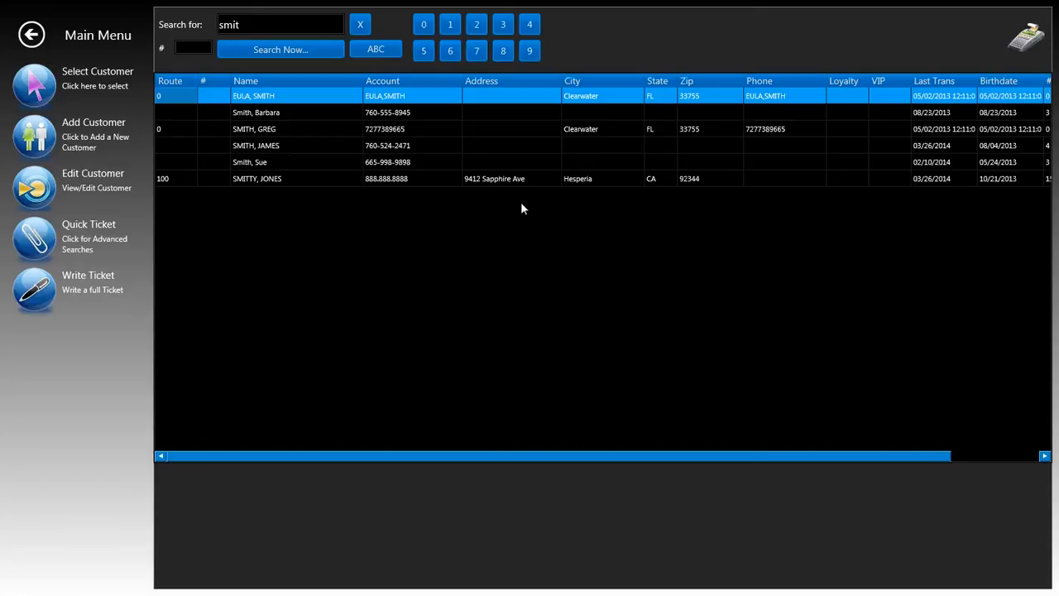
{"action": "left_click", "coordinate": [255, 144]}
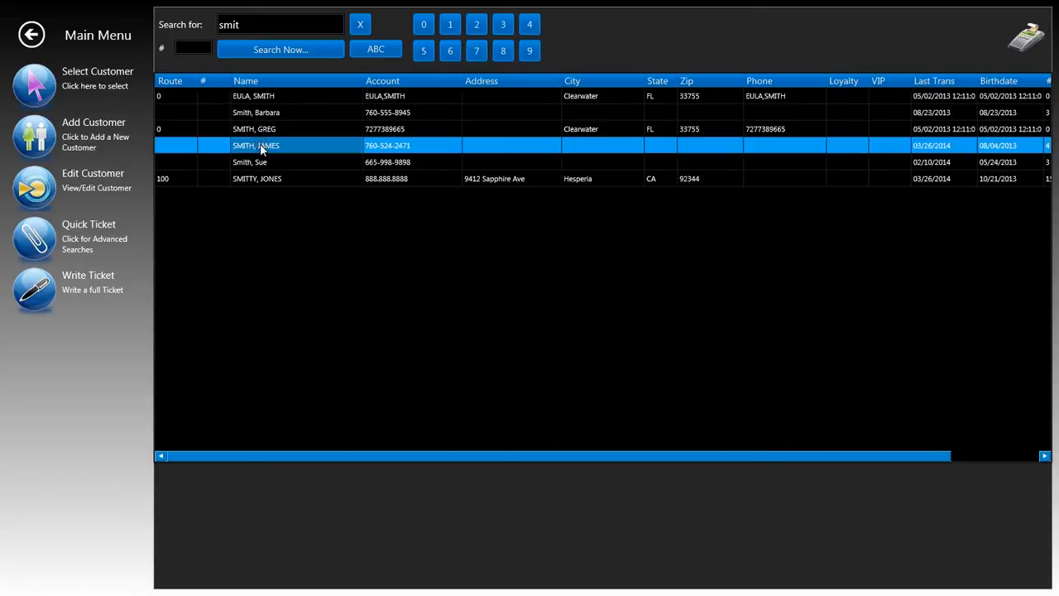
{"action": "mouse_move", "coordinate": [263, 157]}
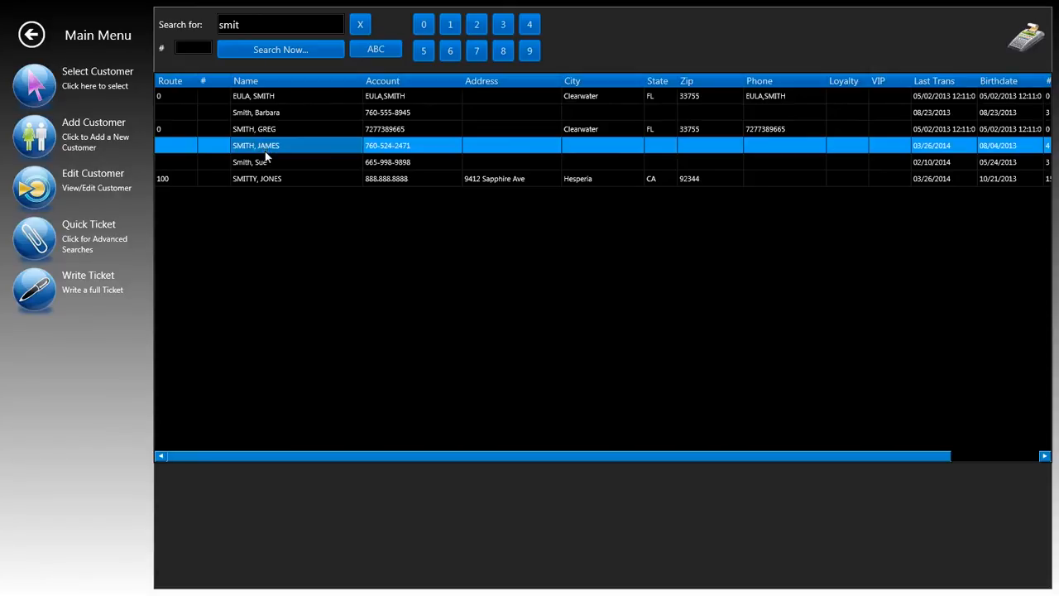
{"action": "mouse_move", "coordinate": [269, 152]}
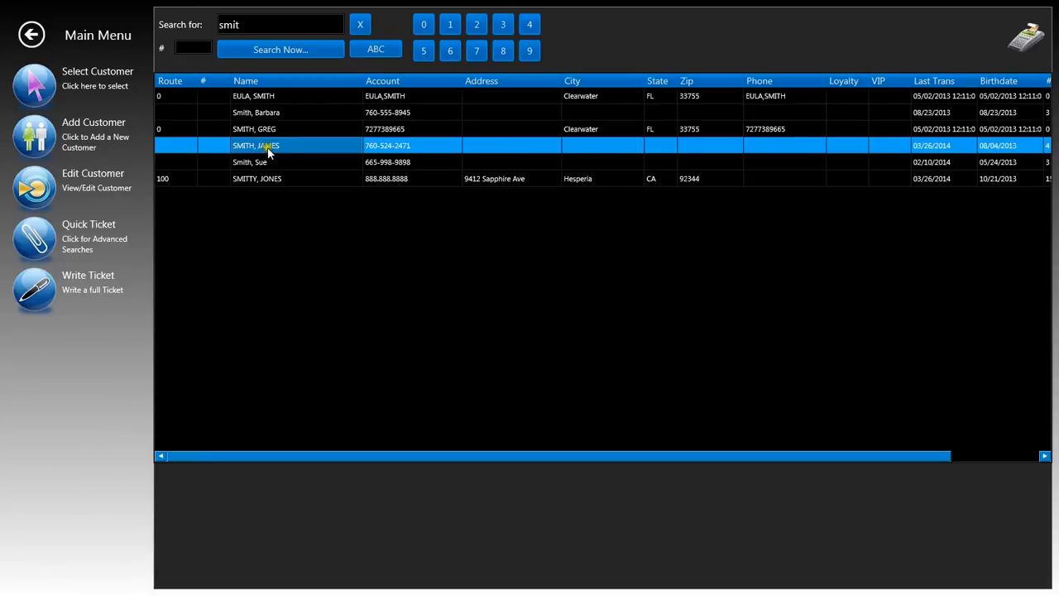
{"action": "mouse_move", "coordinate": [120, 253]}
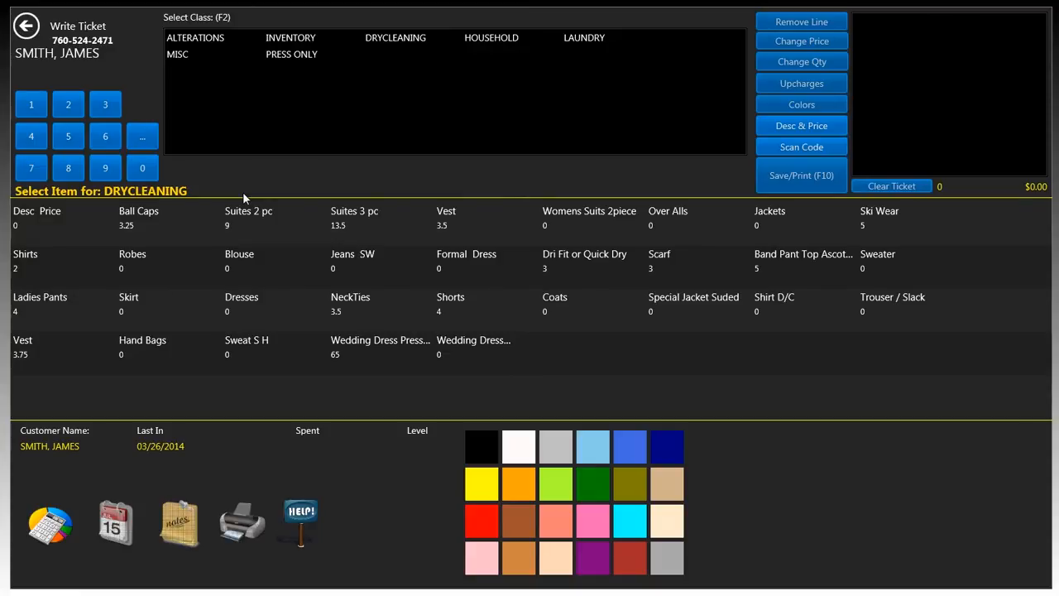
{"action": "mouse_move", "coordinate": [397, 64]}
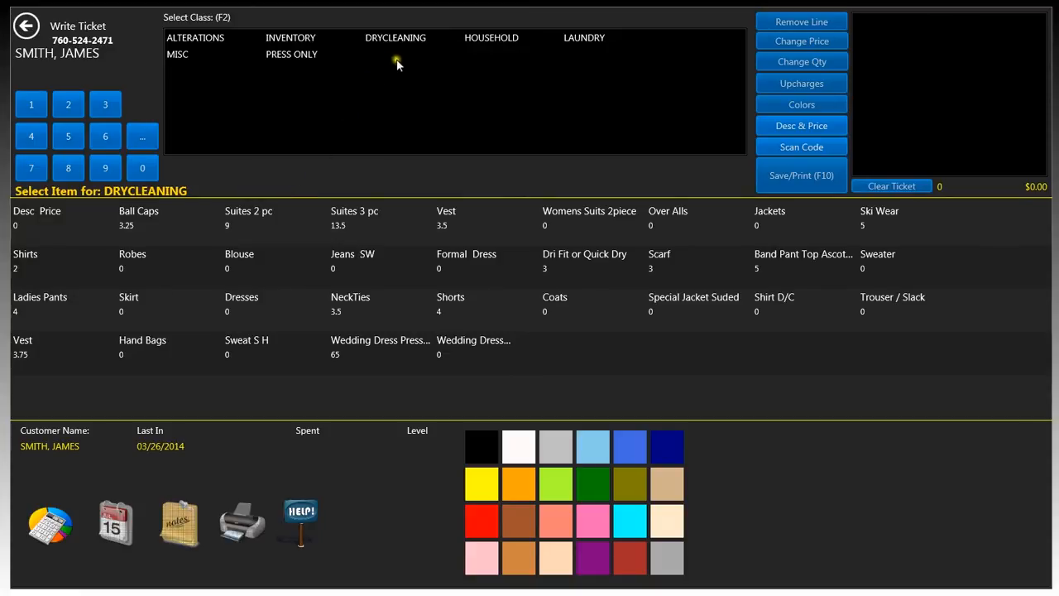
{"action": "mouse_move", "coordinate": [373, 236]}
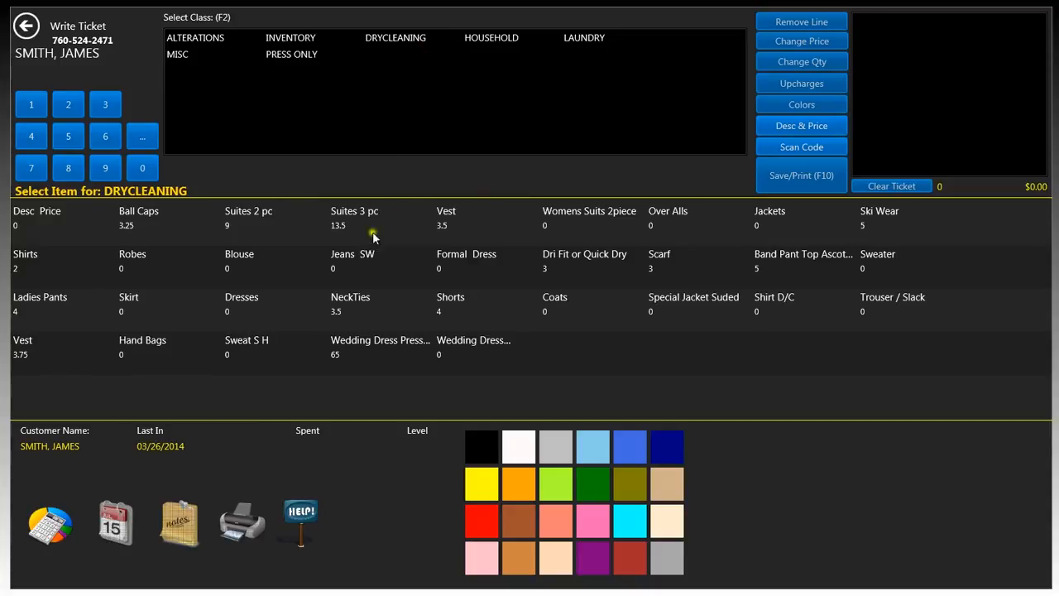
{"action": "mouse_move", "coordinate": [472, 261]}
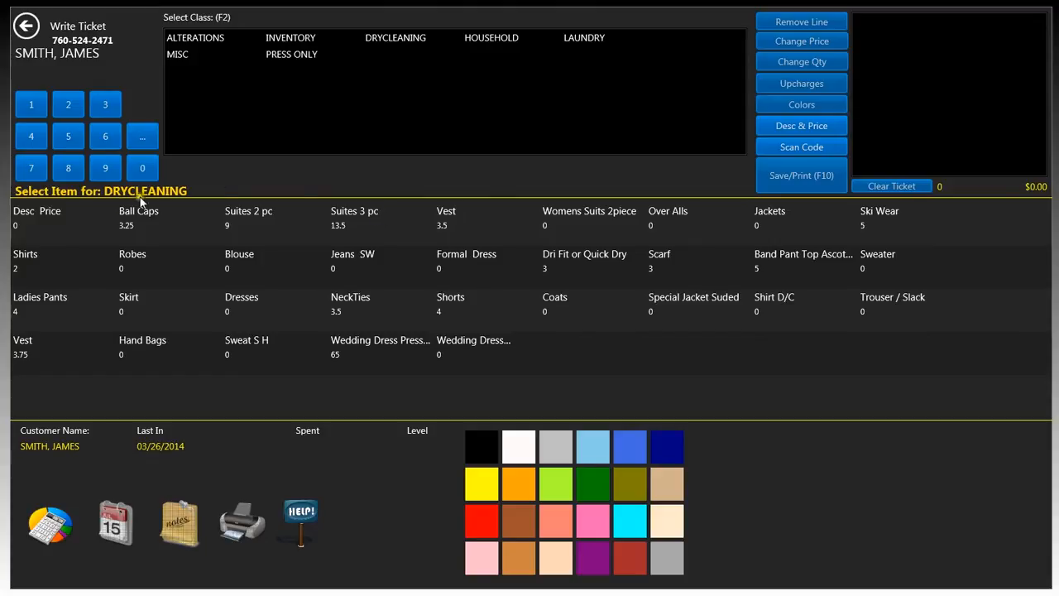
{"action": "mouse_move", "coordinate": [223, 195]}
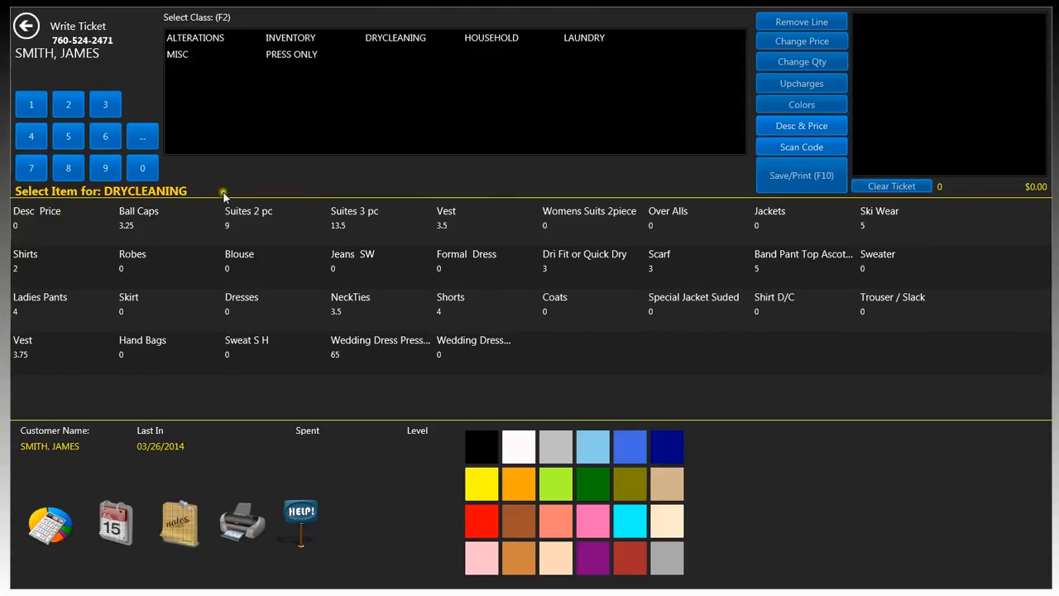
{"action": "mouse_move", "coordinate": [235, 193]}
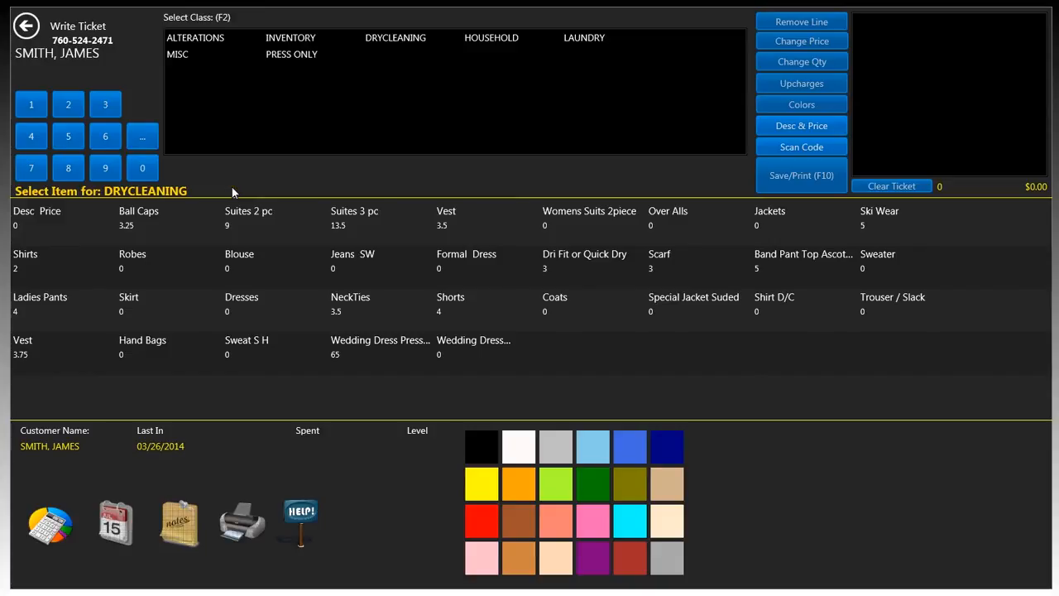
{"action": "mouse_move", "coordinate": [196, 300]}
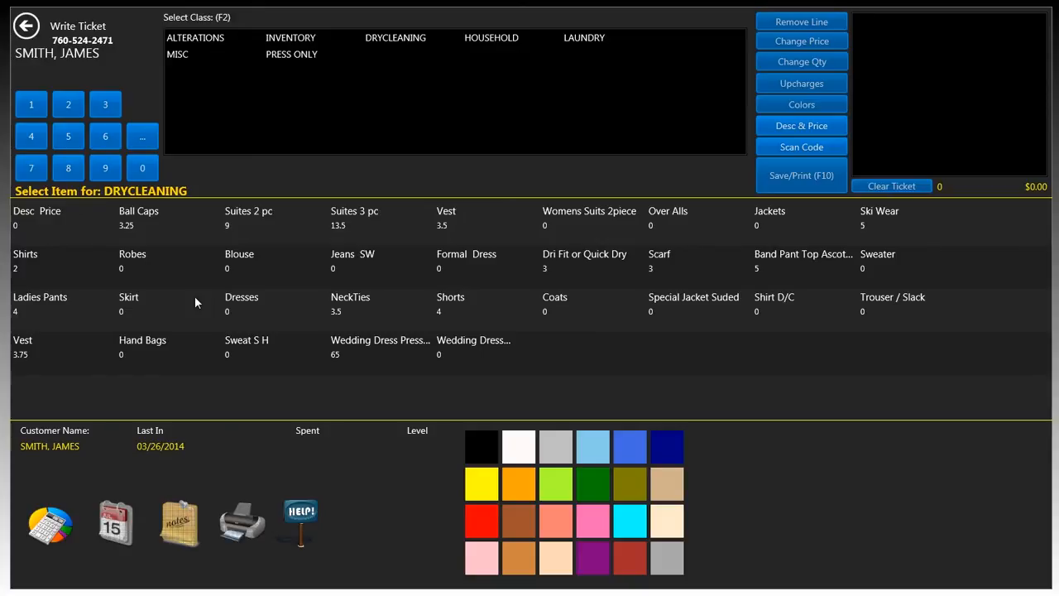
{"action": "mouse_move", "coordinate": [488, 348]}
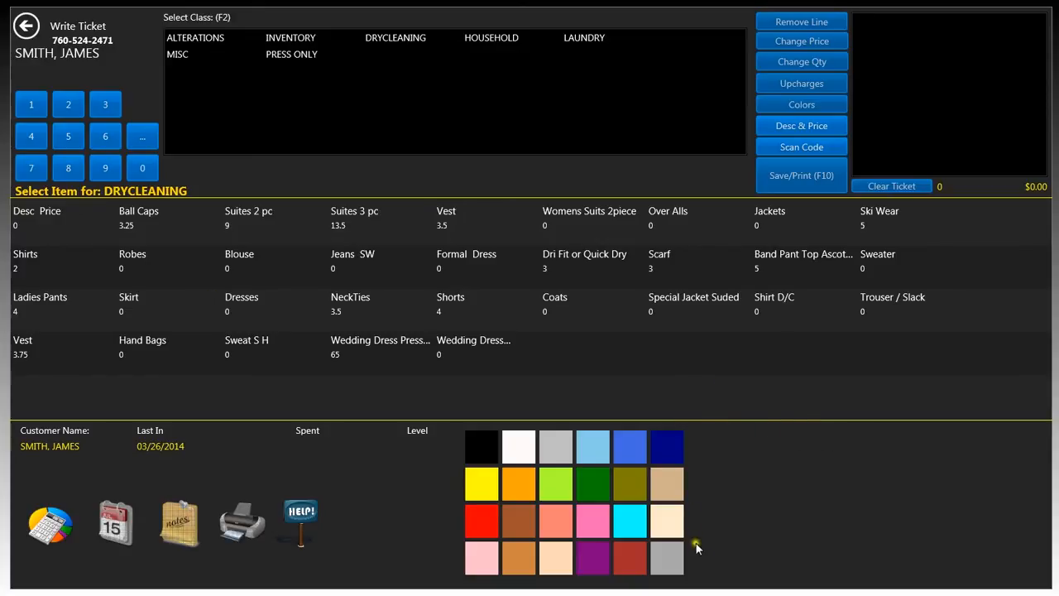
{"action": "mouse_move", "coordinate": [927, 445]}
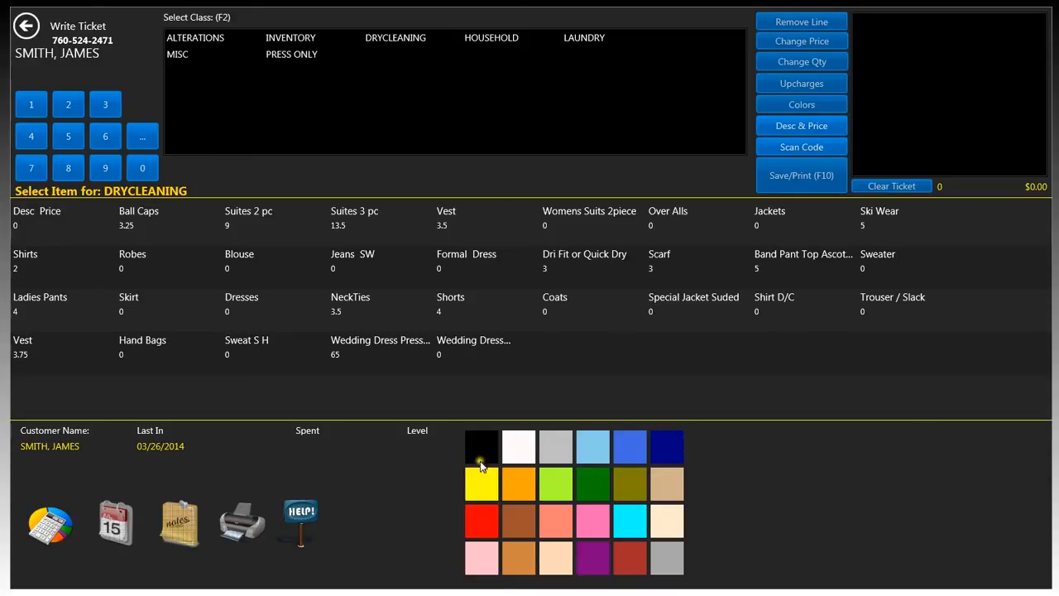
{"action": "mouse_move", "coordinate": [413, 480]}
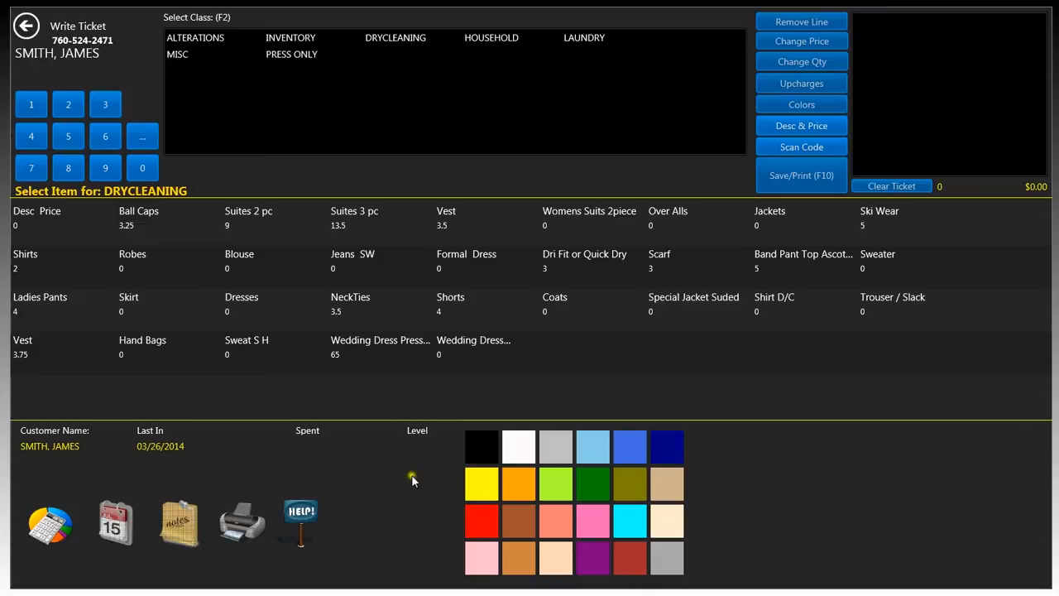
{"action": "mouse_move", "coordinate": [161, 453]}
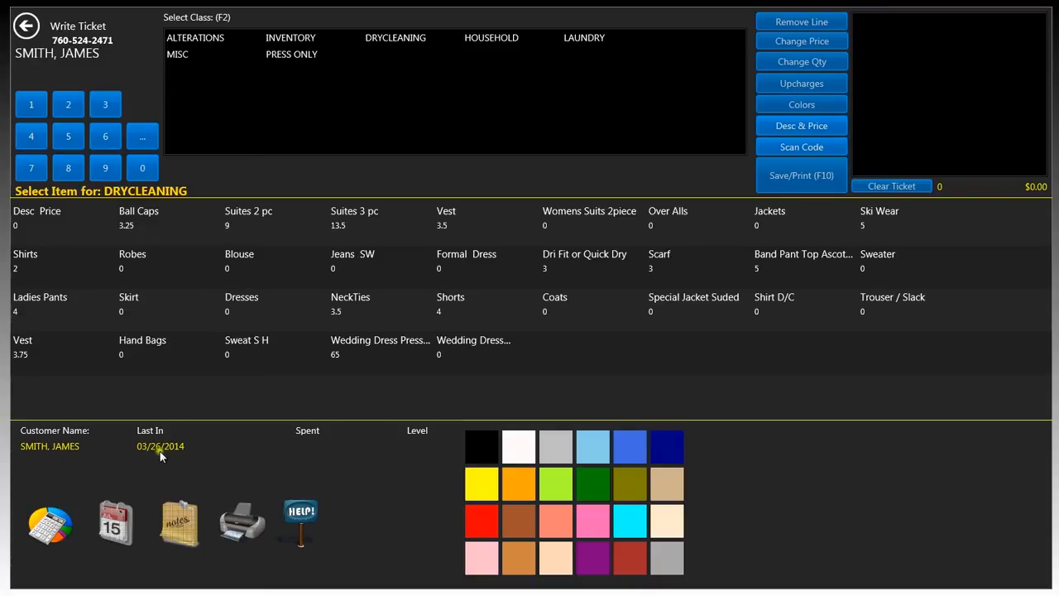
{"action": "mouse_move", "coordinate": [201, 457]}
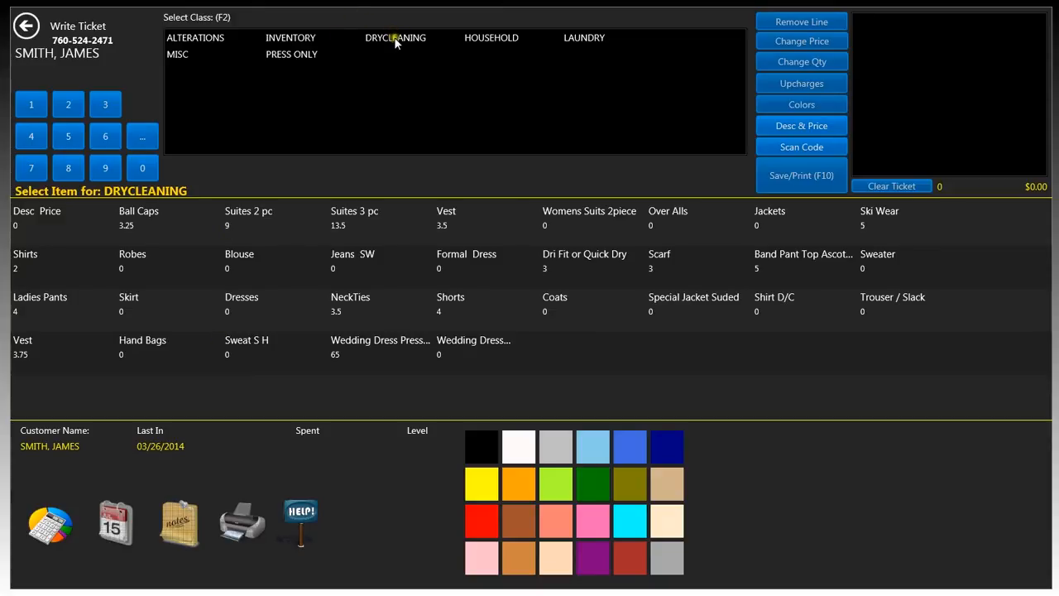
{"action": "left_click", "coordinate": [395, 37]}
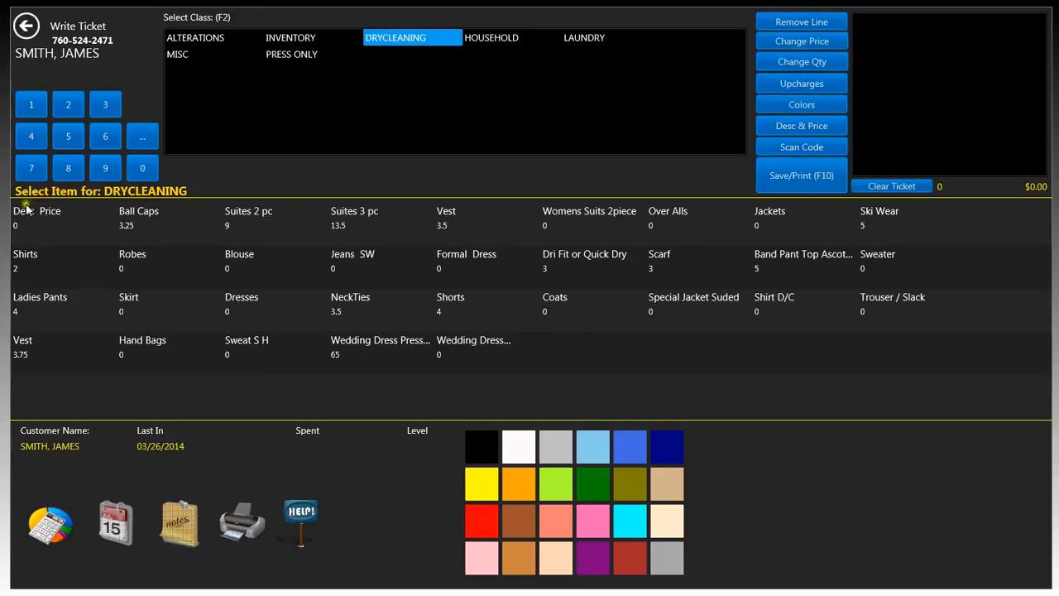
{"action": "mouse_move", "coordinate": [153, 203]}
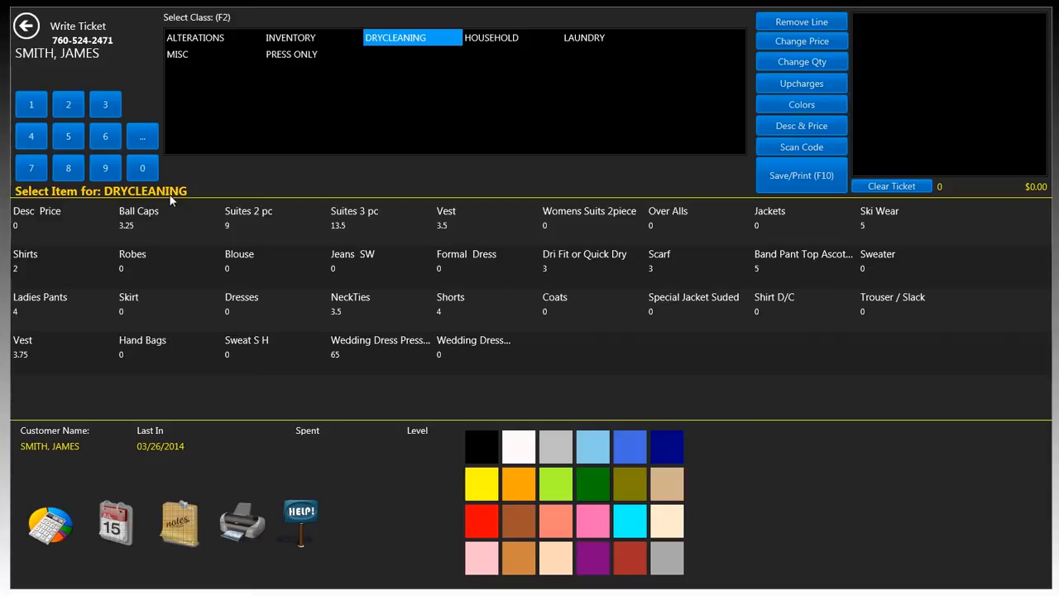
{"action": "mouse_move", "coordinate": [310, 176]}
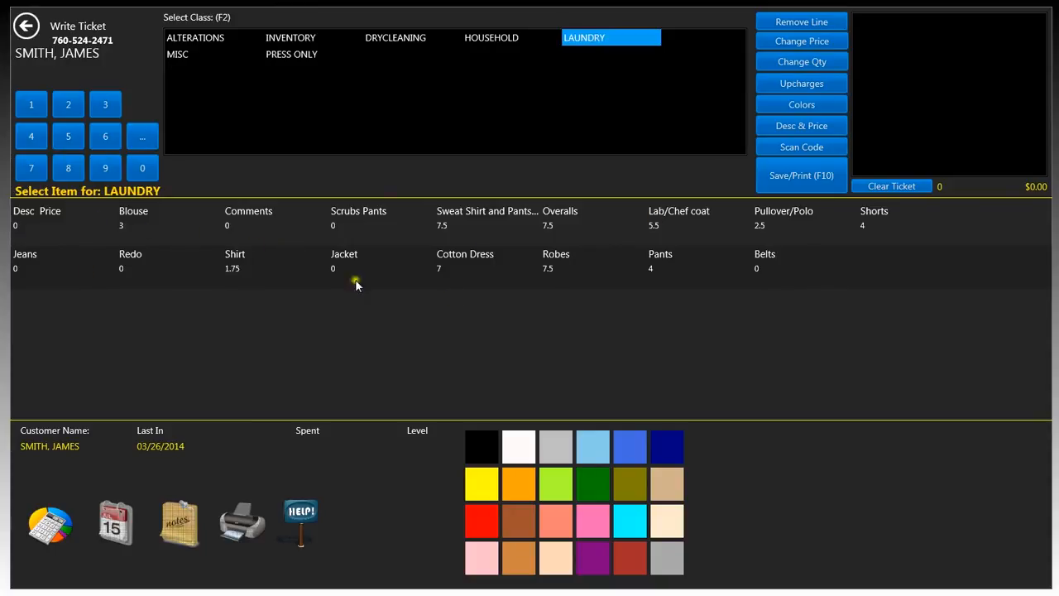
{"action": "mouse_move", "coordinate": [50, 199]}
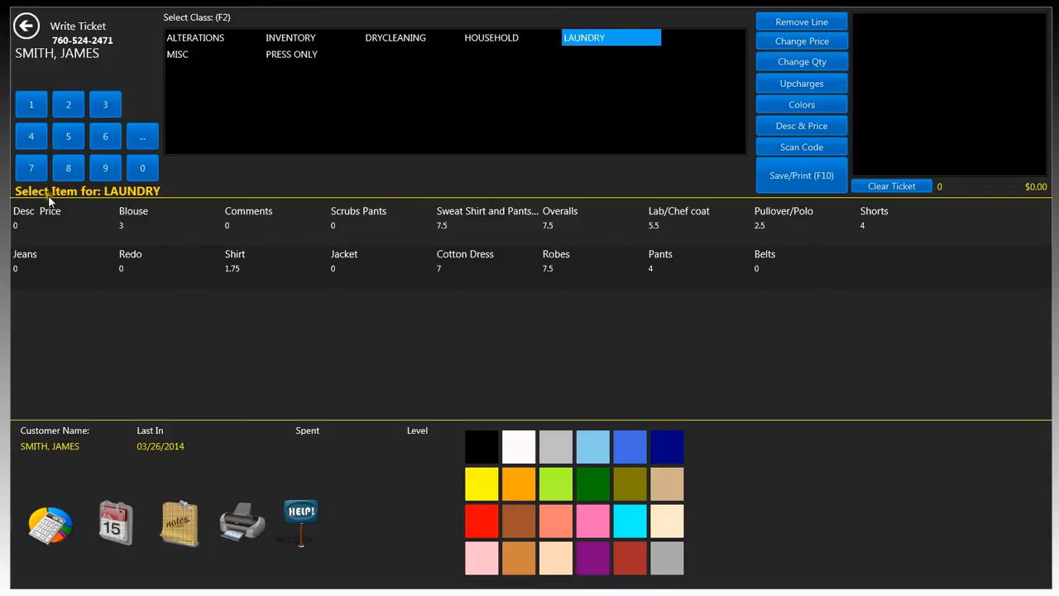
{"action": "mouse_move", "coordinate": [115, 194]}
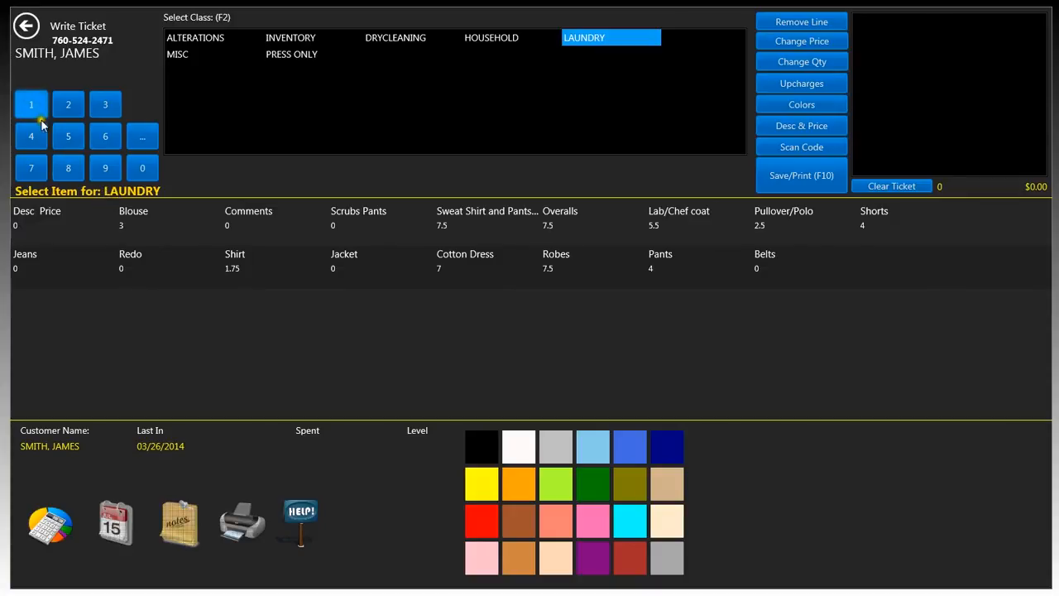
{"action": "left_click", "coordinate": [395, 37]}
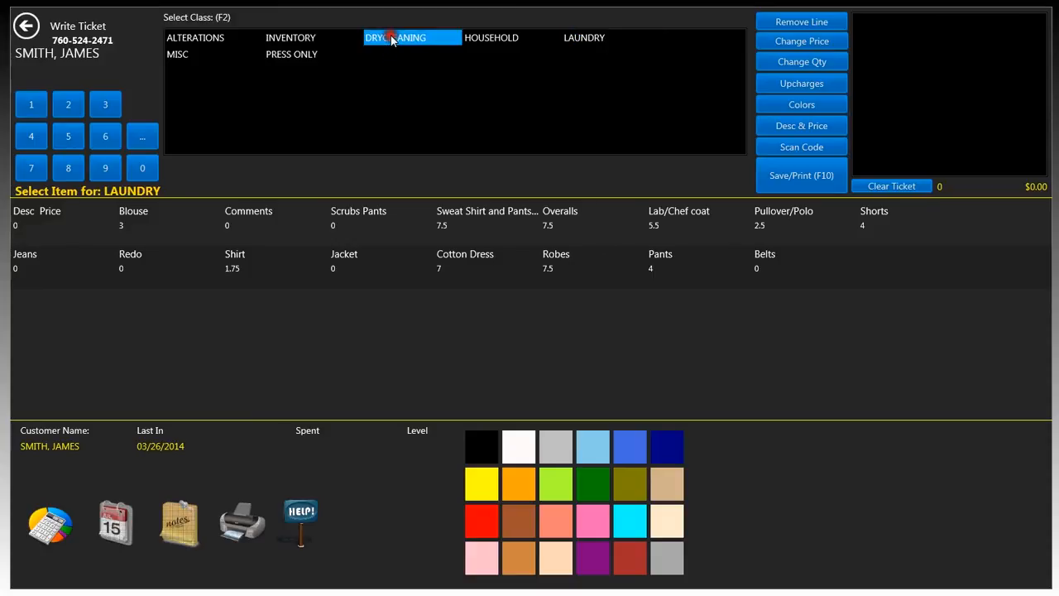
{"action": "left_click", "coordinate": [412, 37]}
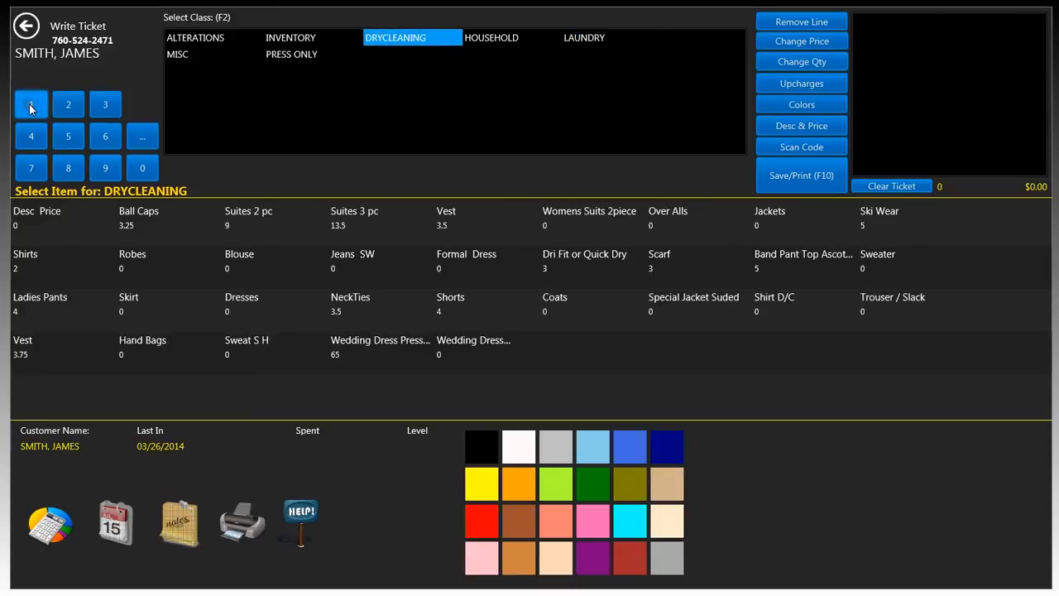
{"action": "left_click", "coordinate": [62, 260]}
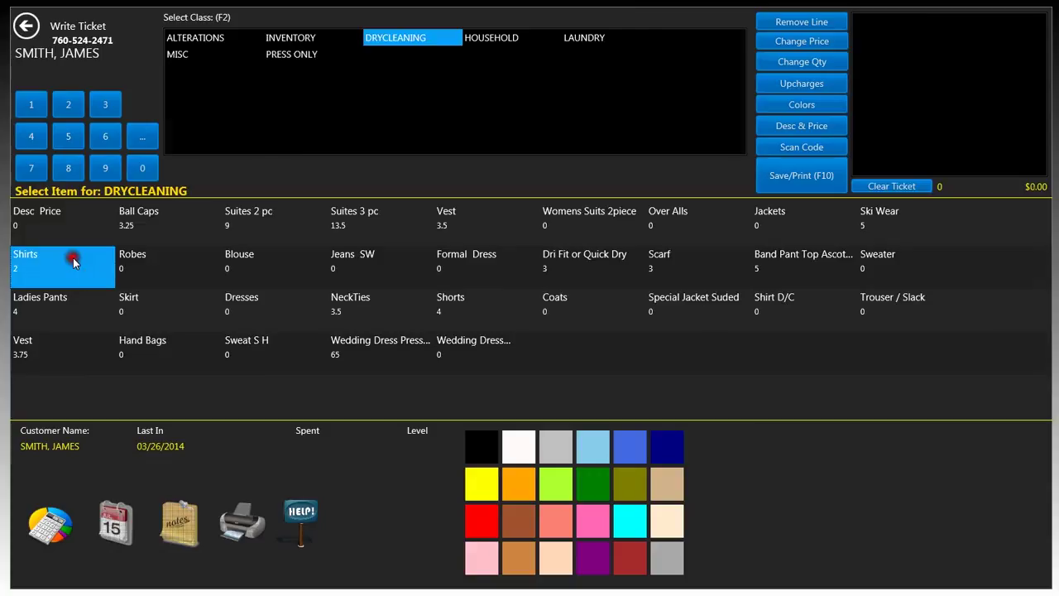
Step: Add a drycleaning Shirts line with the Sweat Shirts sub-item, bringing the total to $5.50
{"action": "left_click", "coordinate": [62, 265]}
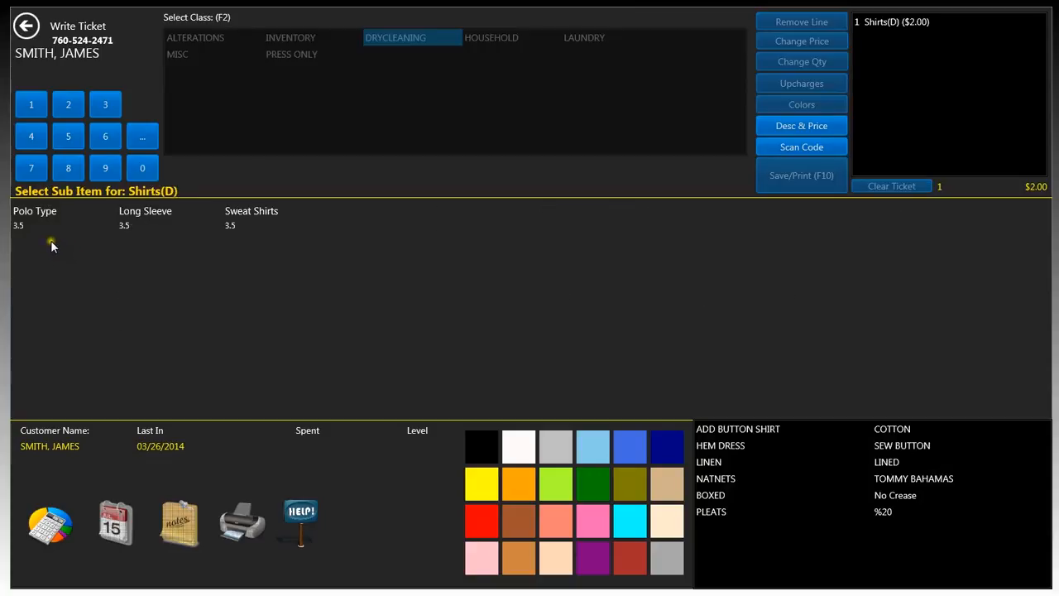
{"action": "mouse_move", "coordinate": [52, 246]}
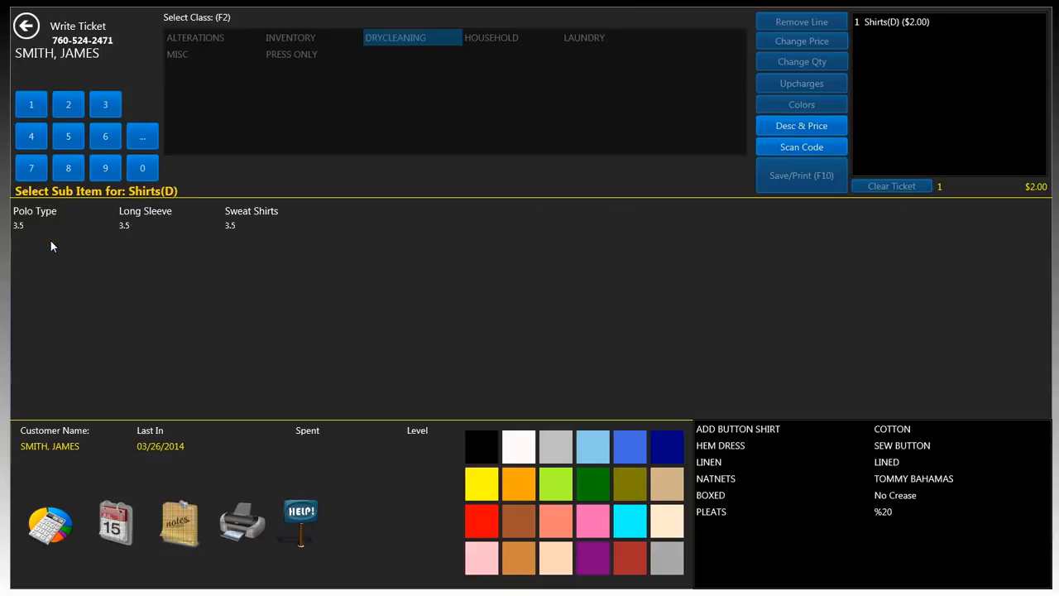
{"action": "mouse_move", "coordinate": [253, 229]}
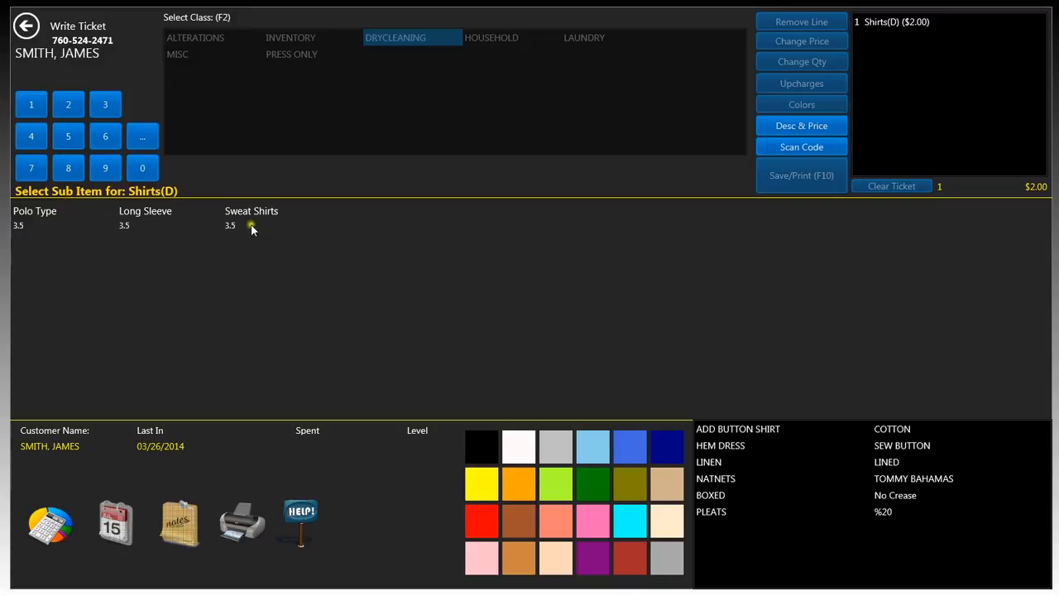
{"action": "left_click", "coordinate": [256, 223]}
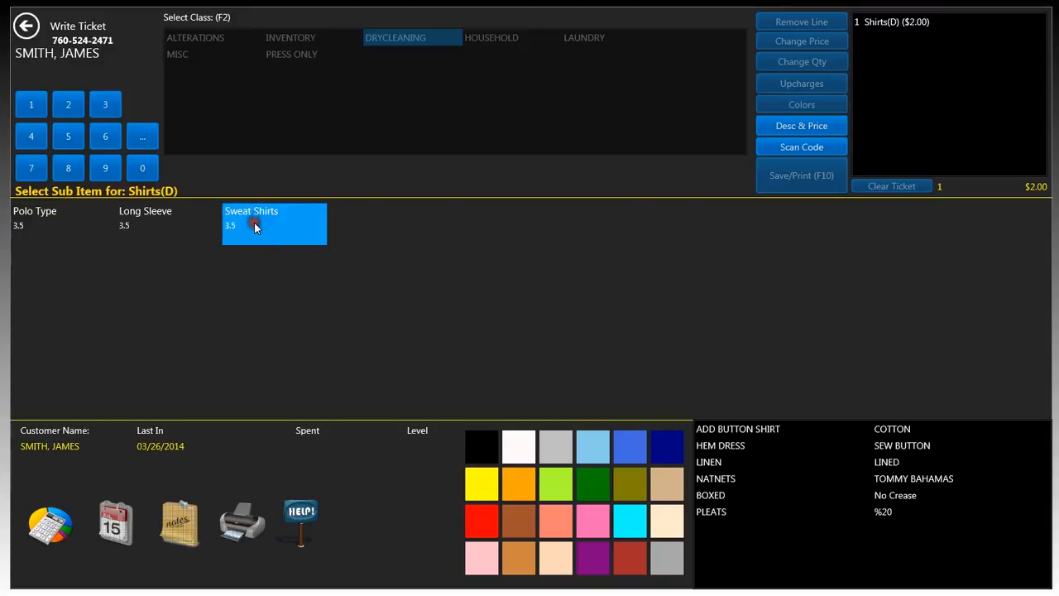
{"action": "left_click", "coordinate": [274, 223]}
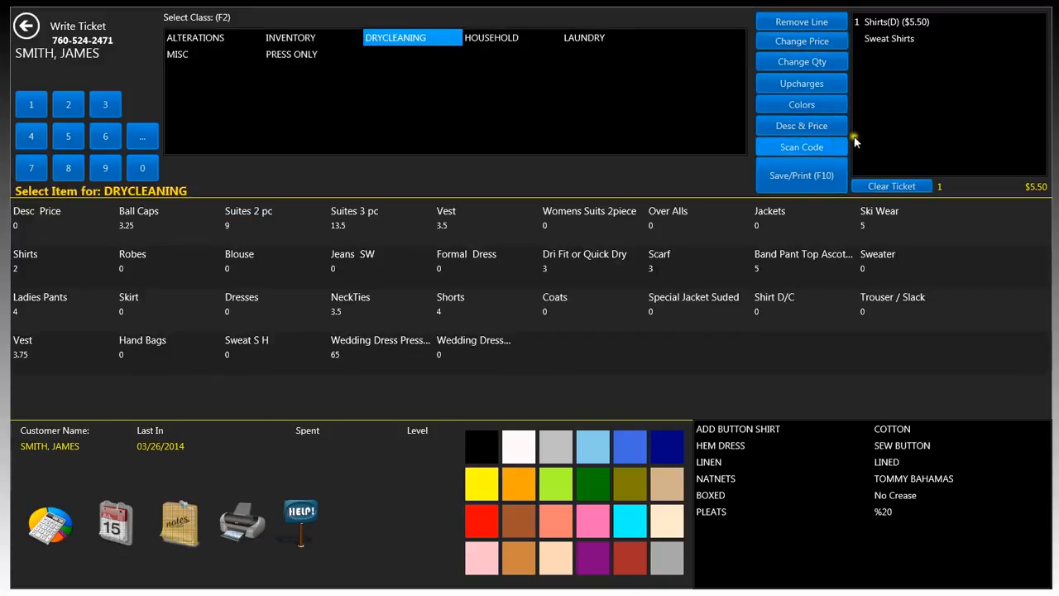
{"action": "mouse_move", "coordinate": [1002, 101]}
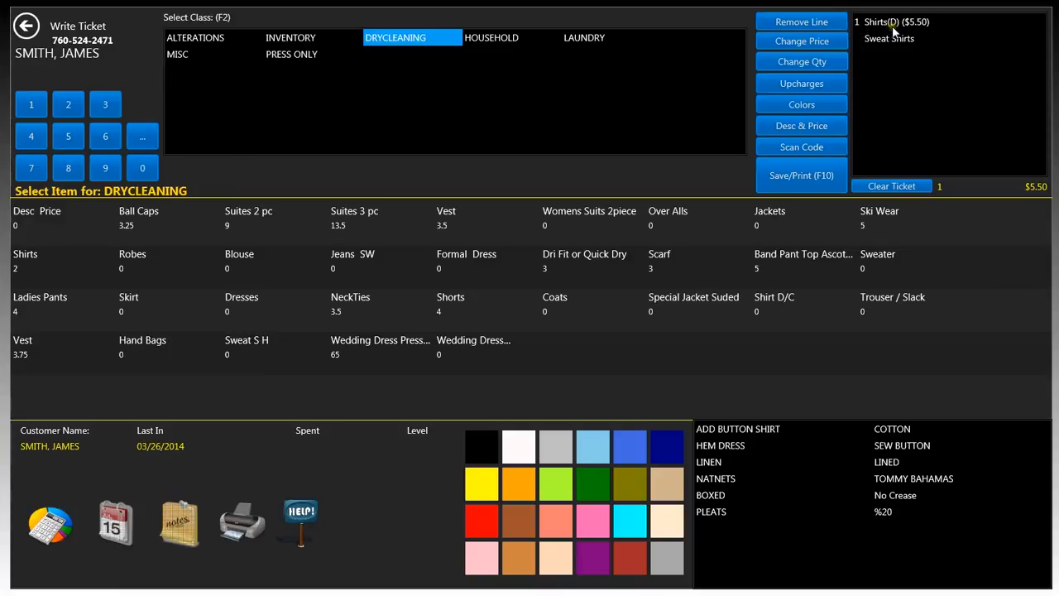
{"action": "mouse_move", "coordinate": [902, 37]}
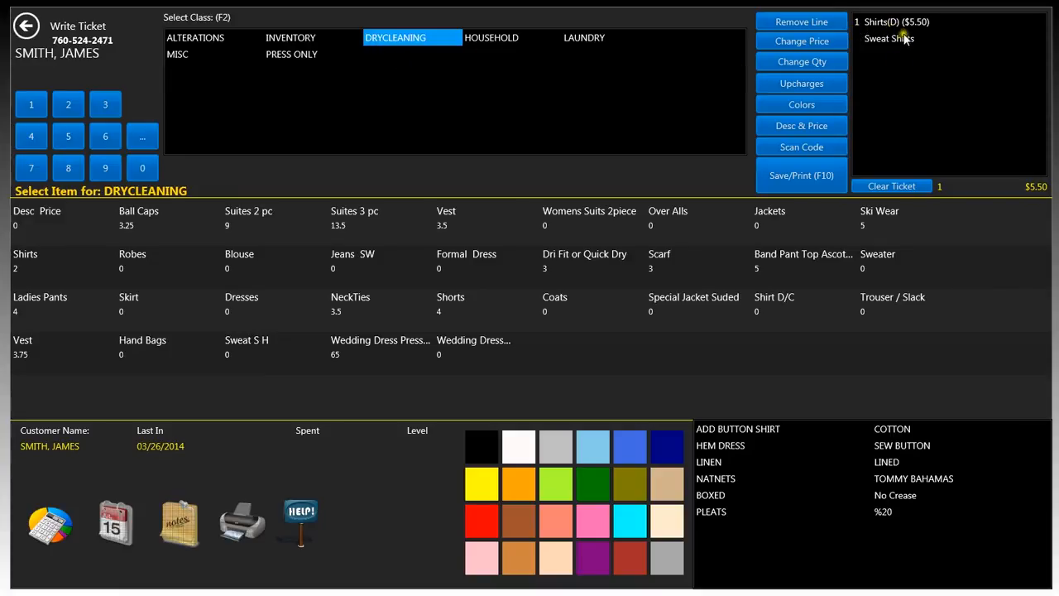
{"action": "mouse_move", "coordinate": [923, 33]}
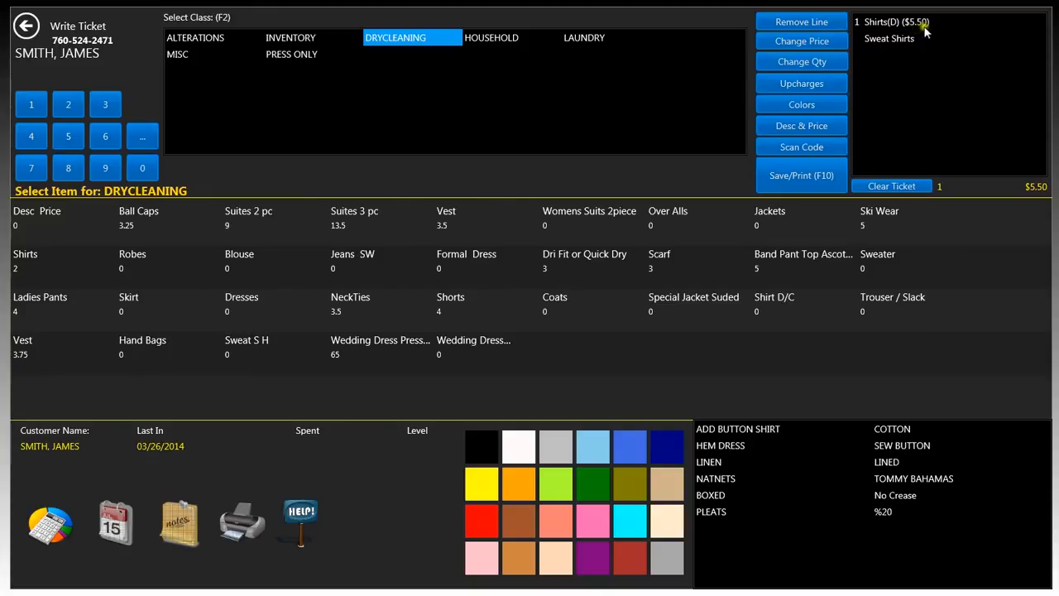
{"action": "mouse_move", "coordinate": [869, 47]}
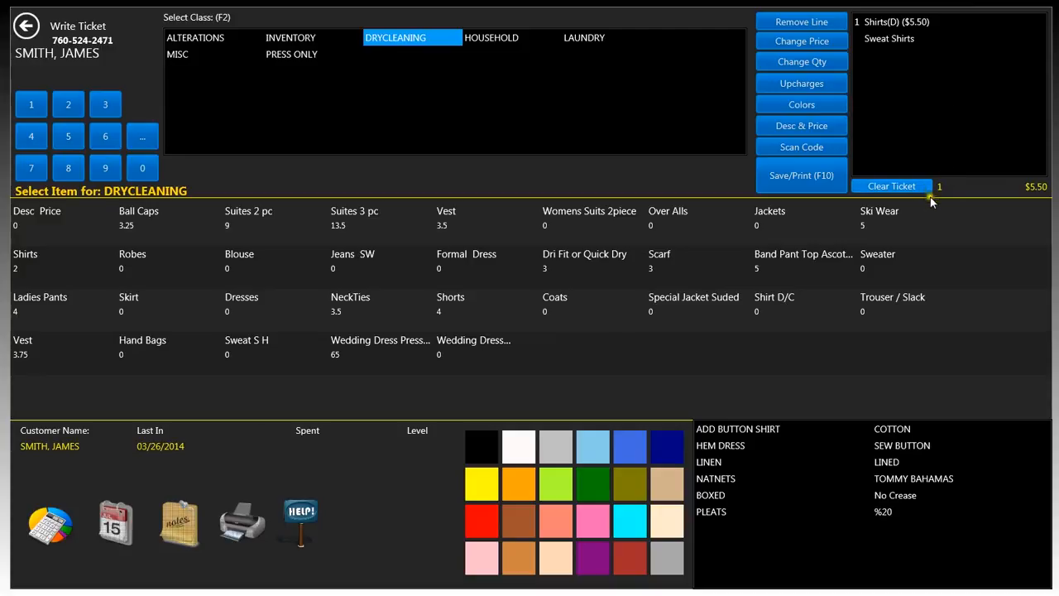
{"action": "mouse_move", "coordinate": [1045, 193]}
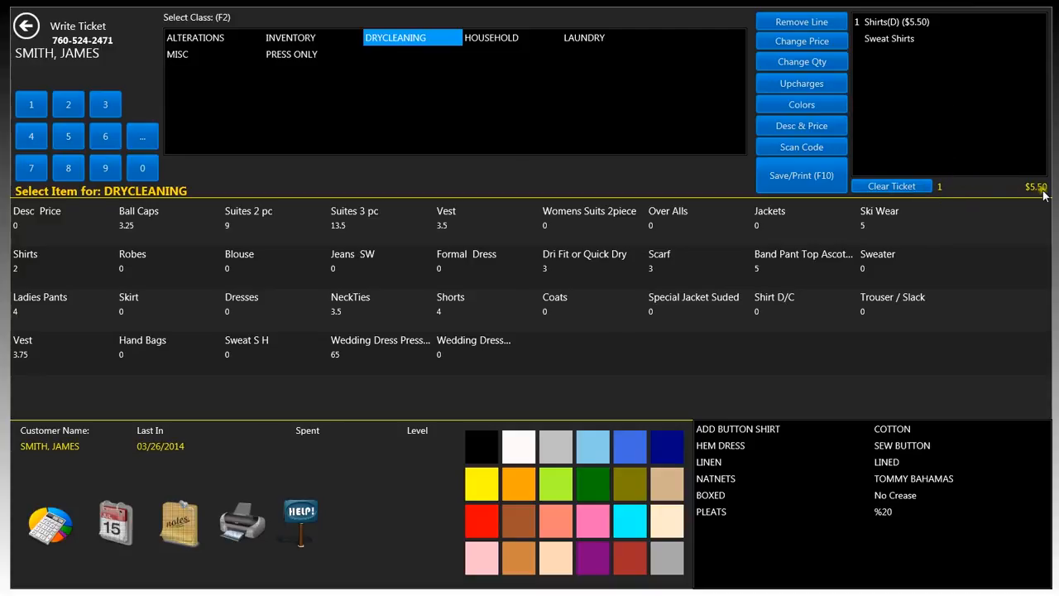
{"action": "mouse_move", "coordinate": [1024, 217]}
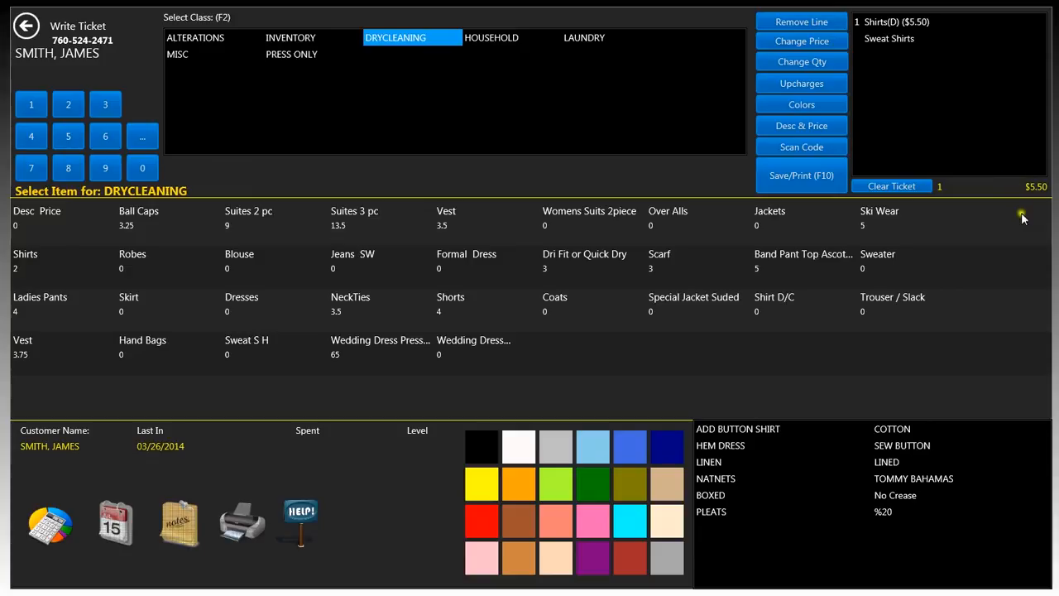
{"action": "mouse_move", "coordinate": [615, 204]}
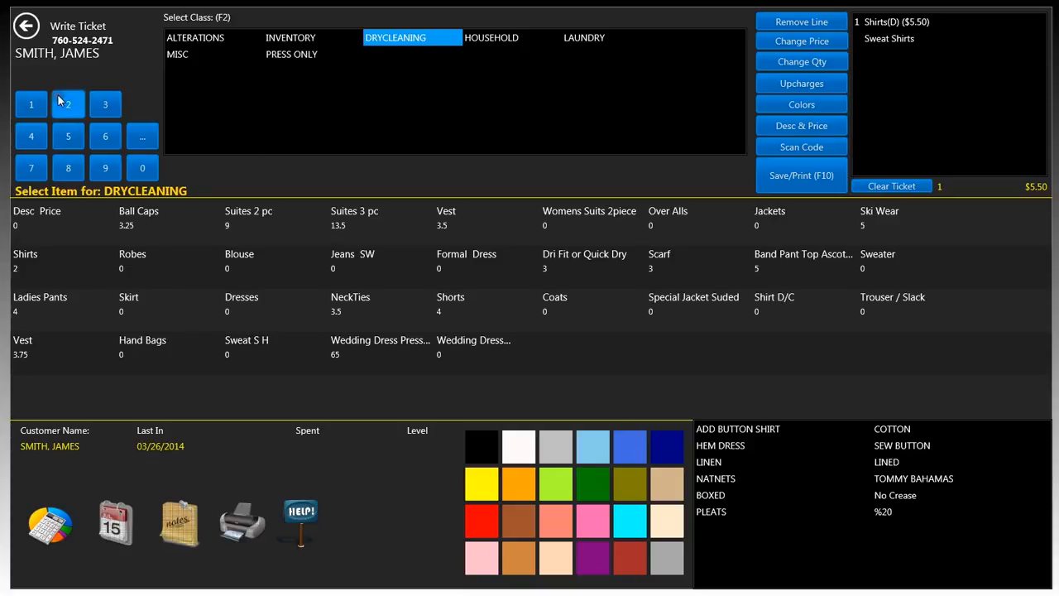
{"action": "mouse_move", "coordinate": [120, 234]}
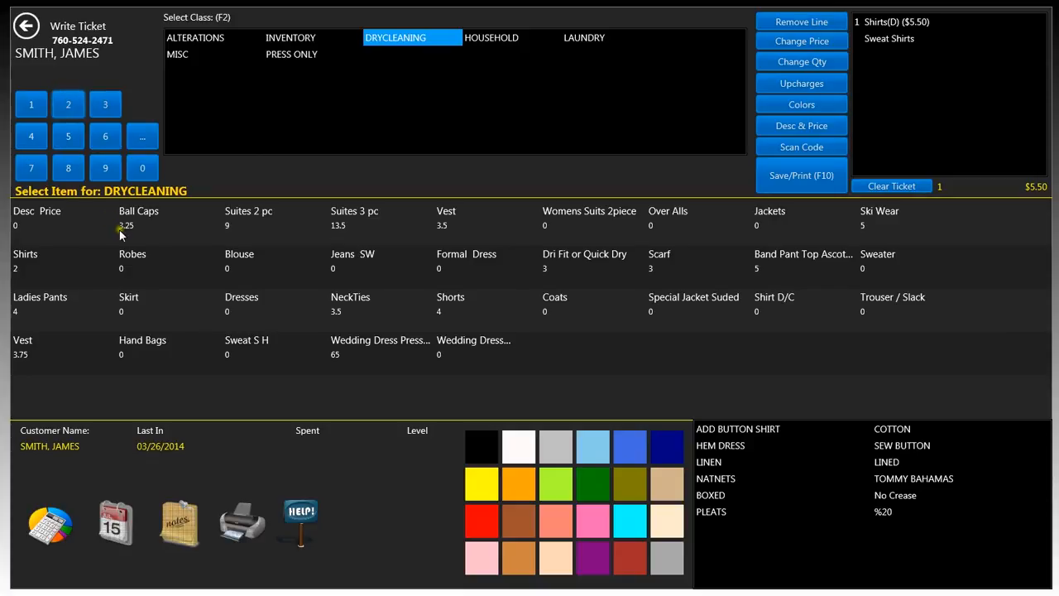
{"action": "mouse_move", "coordinate": [660, 347]}
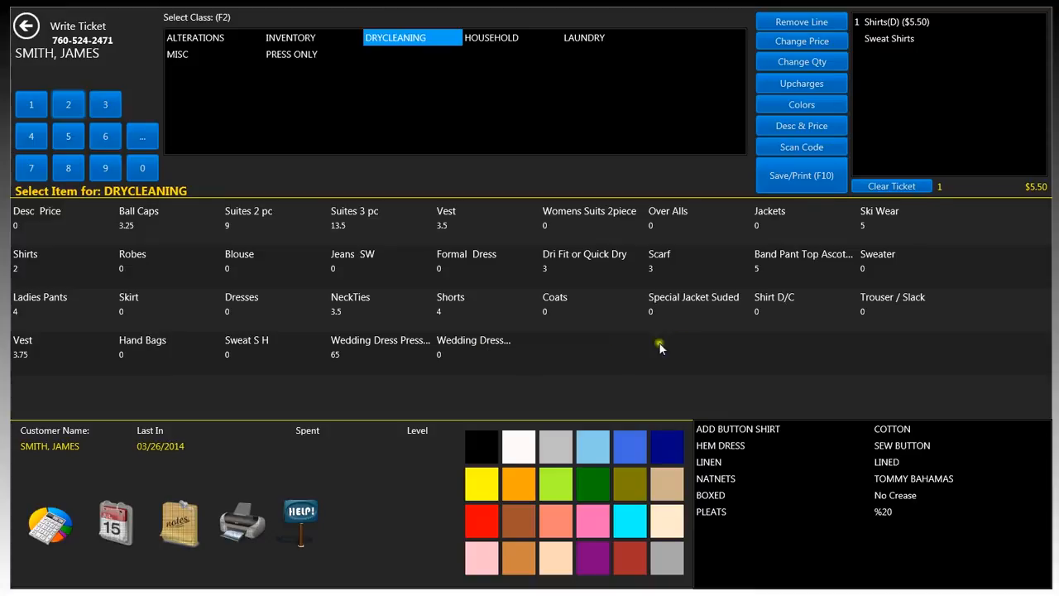
{"action": "left_click", "coordinate": [893, 297]}
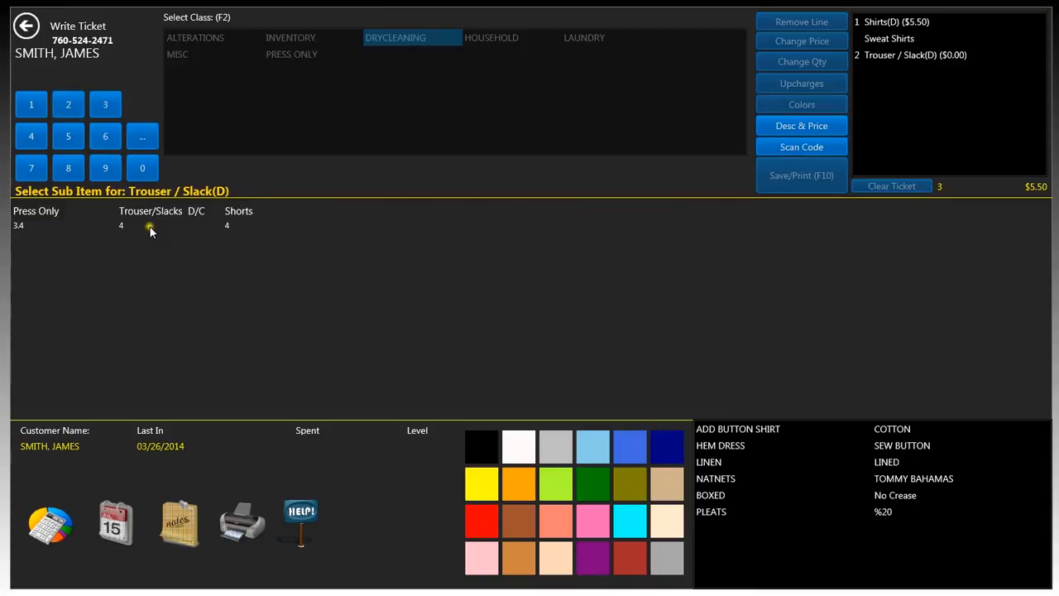
{"action": "left_click", "coordinate": [151, 215]}
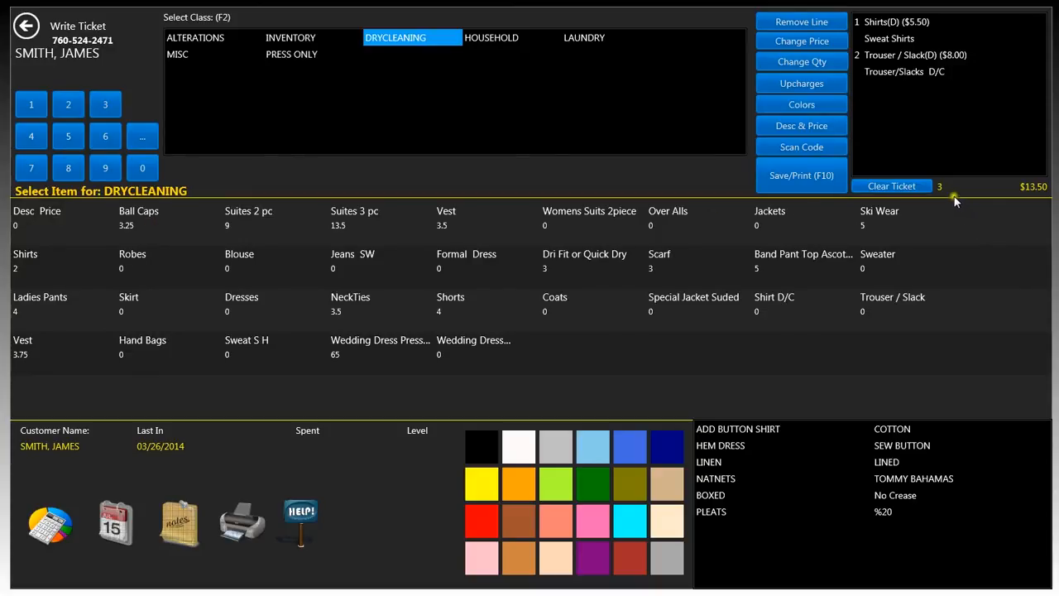
{"action": "mouse_move", "coordinate": [948, 205]}
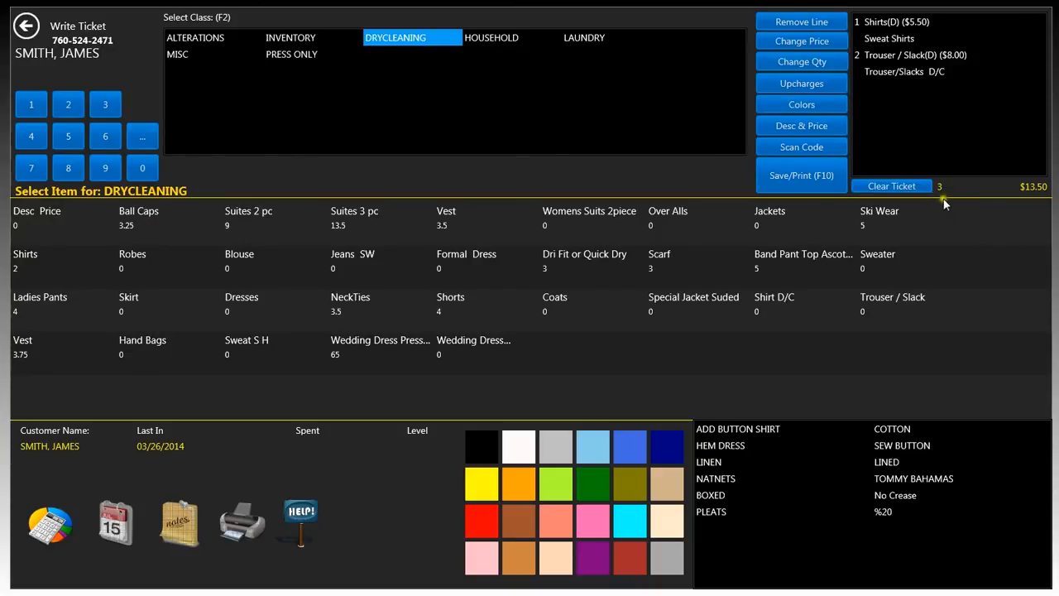
{"action": "mouse_move", "coordinate": [1042, 209]}
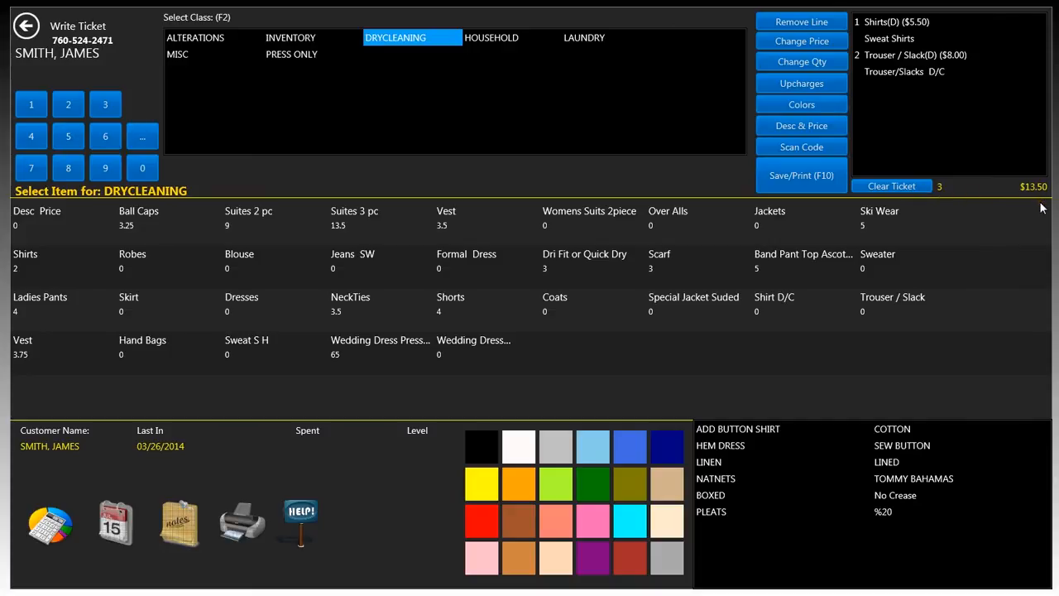
{"action": "mouse_move", "coordinate": [679, 323]}
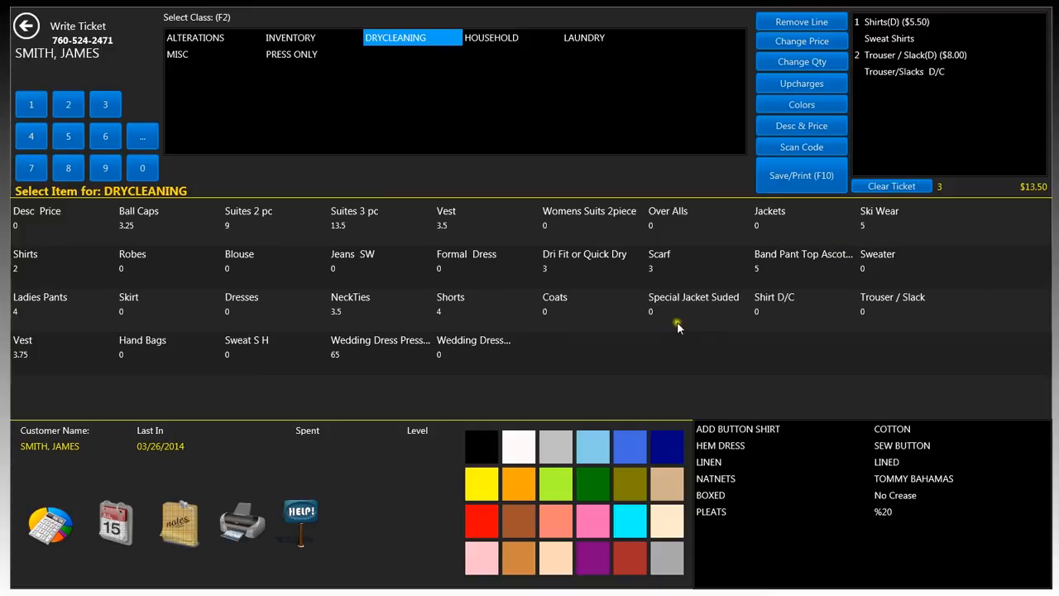
{"action": "mouse_move", "coordinate": [507, 366]}
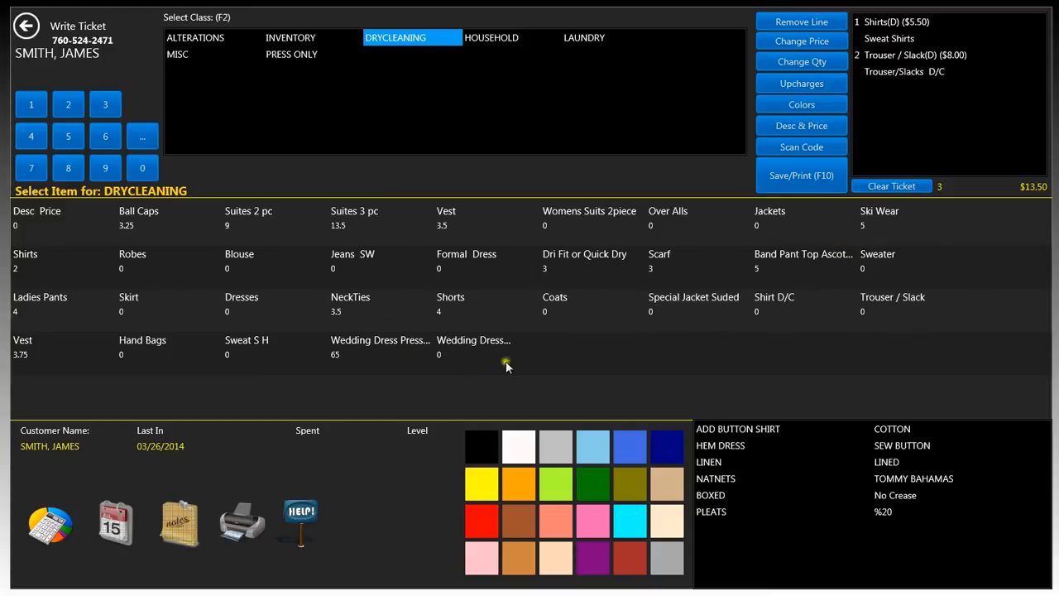
{"action": "mouse_move", "coordinate": [730, 428]}
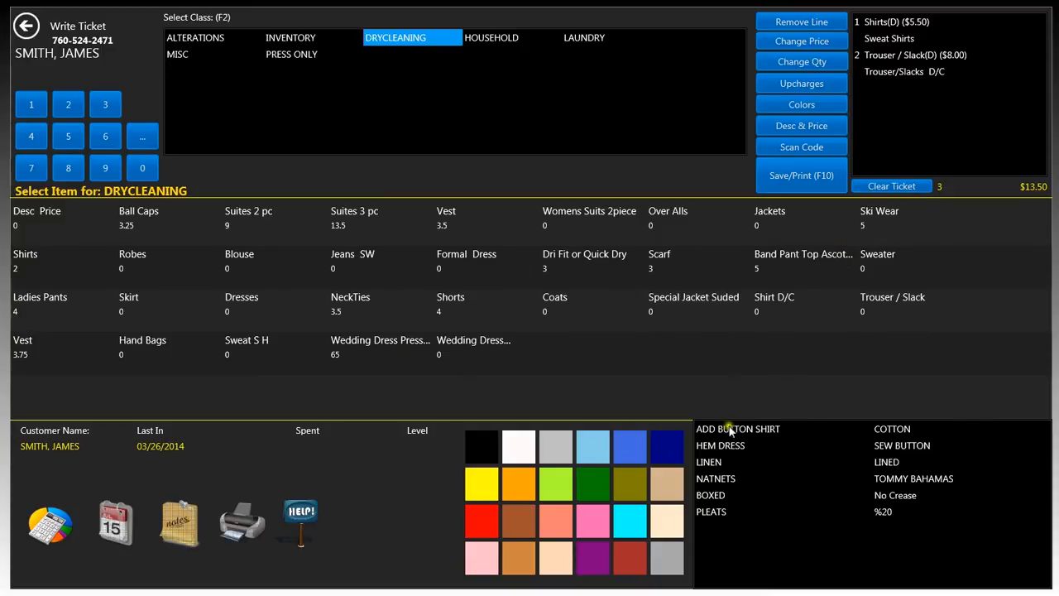
{"action": "mouse_move", "coordinate": [534, 475]}
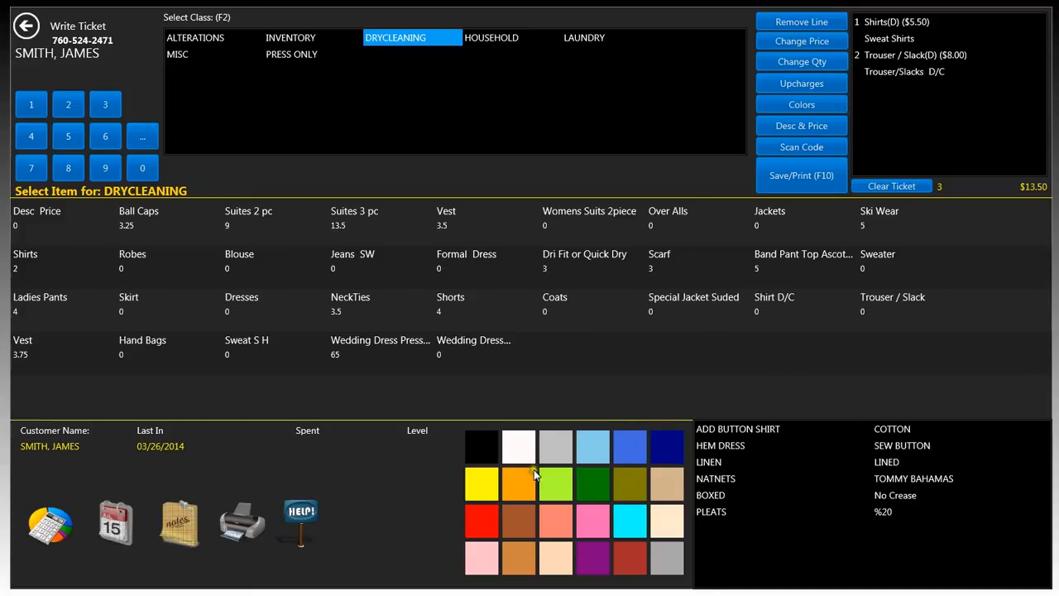
{"action": "mouse_move", "coordinate": [637, 441]}
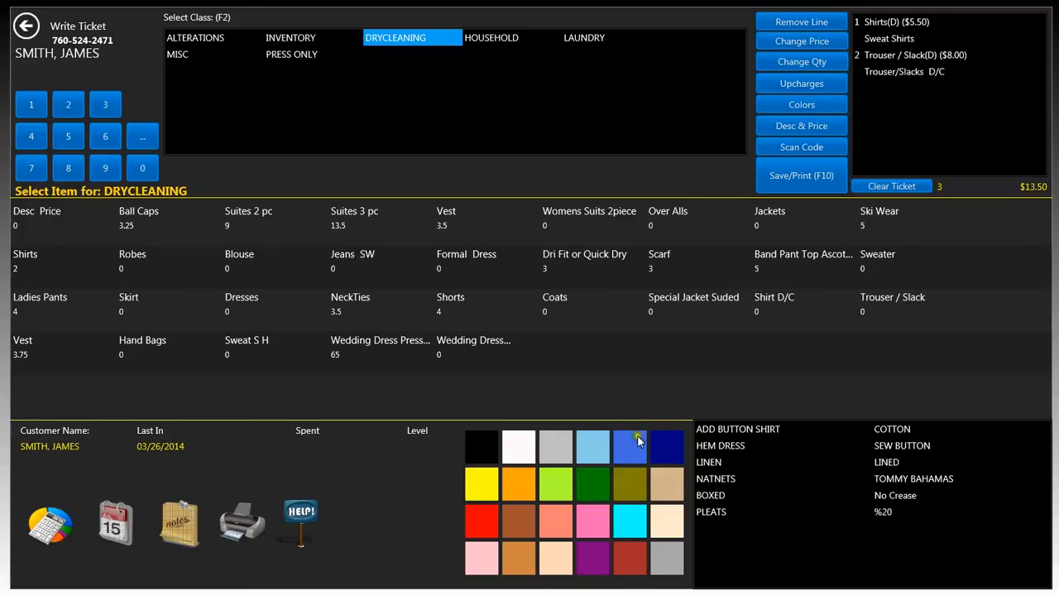
{"action": "mouse_move", "coordinate": [801, 175]}
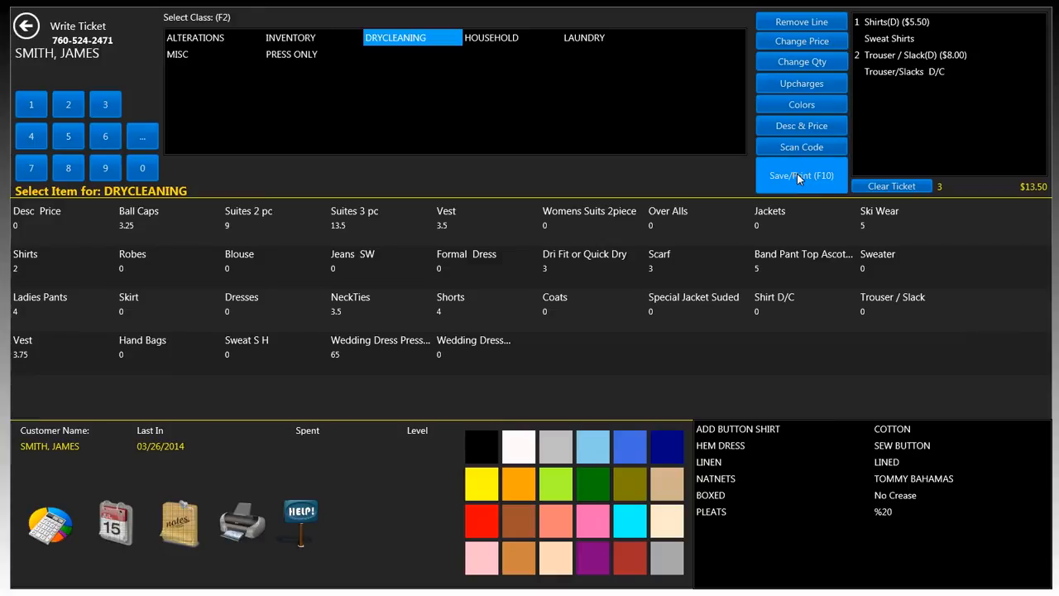
Step: Save ticket #1194 ($13.50) and set its pickup date to 03/29/2014 in the Print Ticket window
{"action": "left_click", "coordinate": [800, 174]}
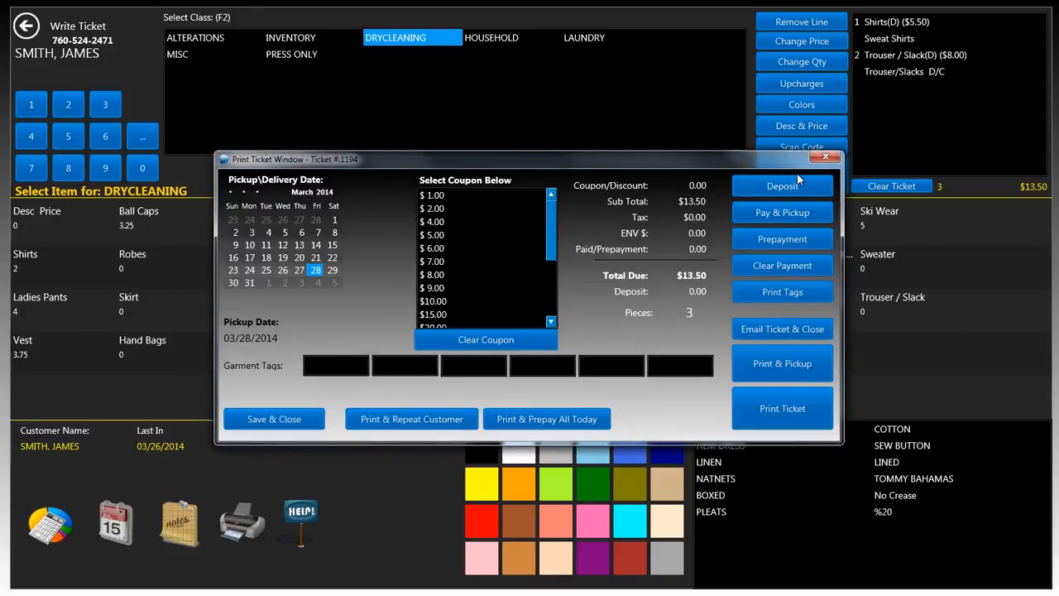
{"action": "mouse_move", "coordinate": [322, 282]}
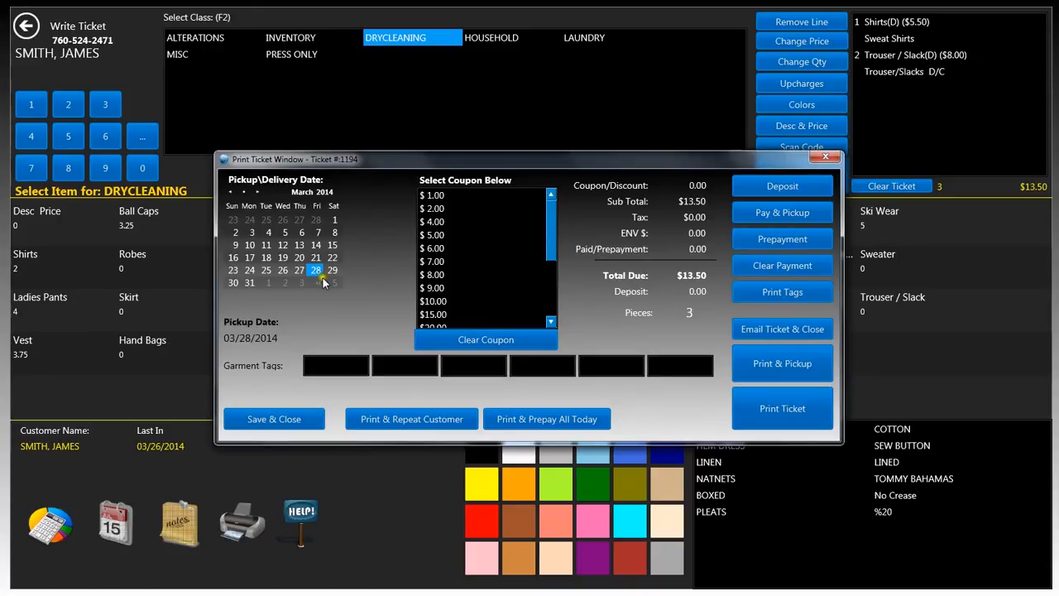
{"action": "mouse_move", "coordinate": [313, 283]}
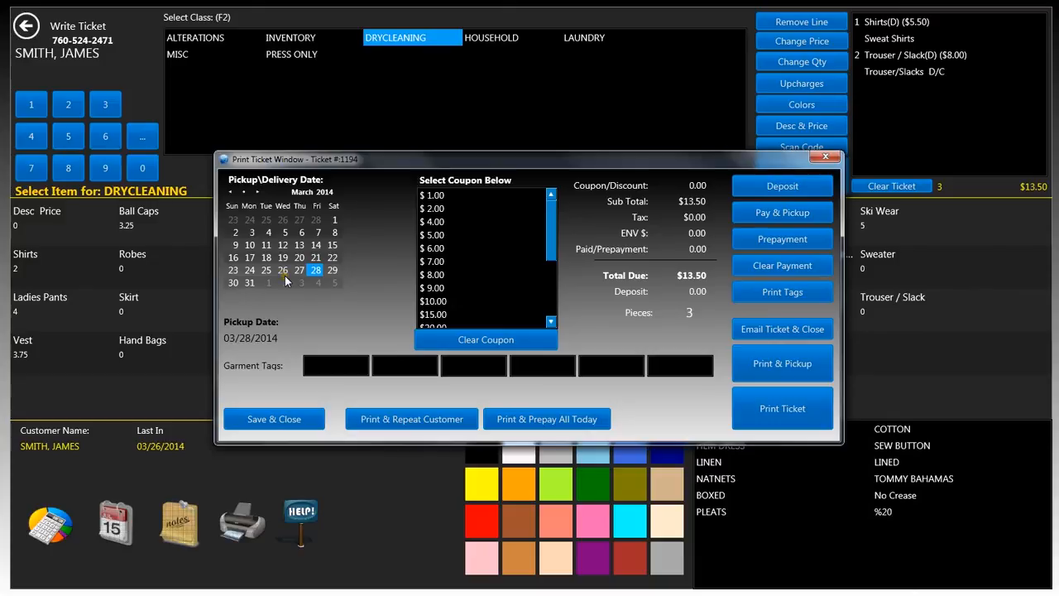
{"action": "left_click", "coordinate": [283, 269]}
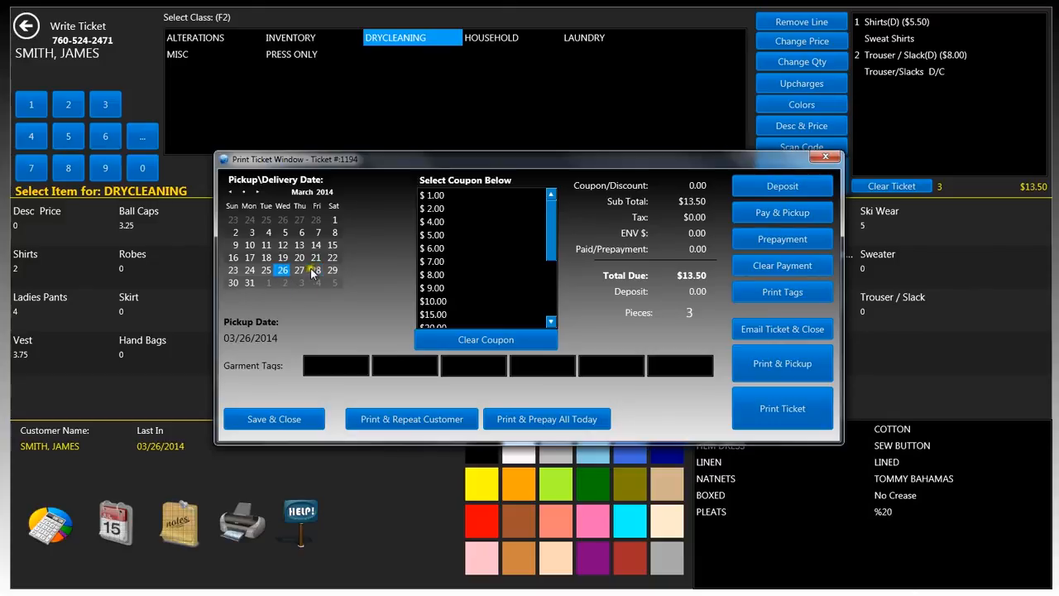
{"action": "left_click", "coordinate": [316, 269]}
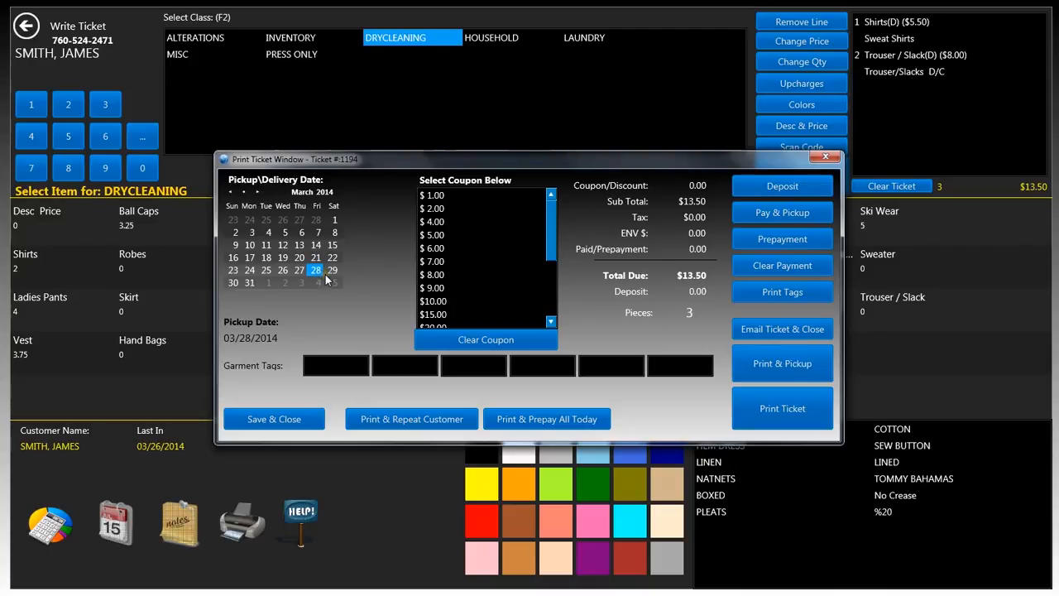
{"action": "left_click", "coordinate": [331, 270]}
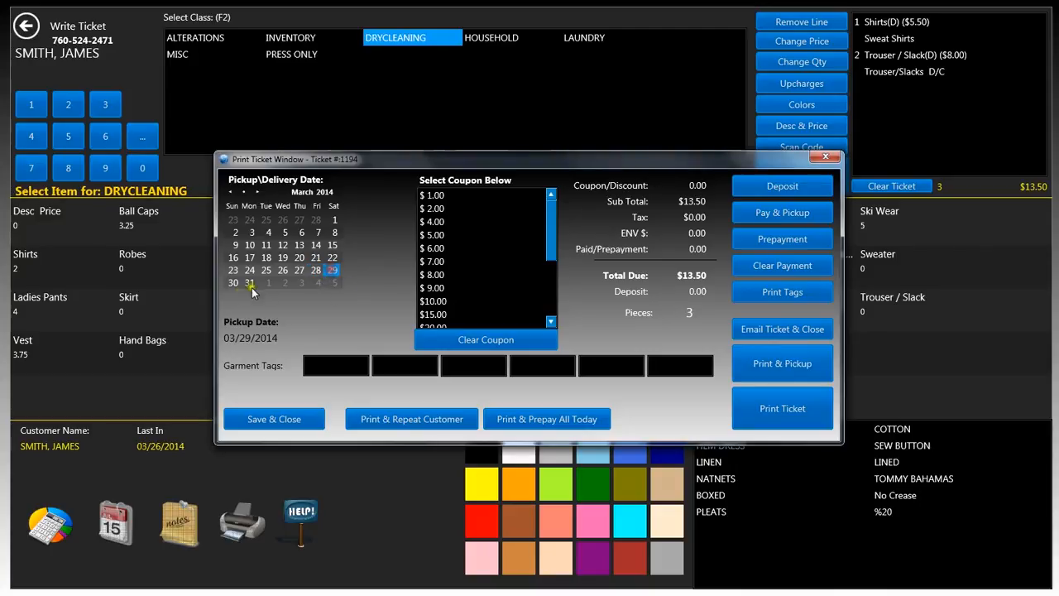
{"action": "left_click", "coordinate": [257, 192]}
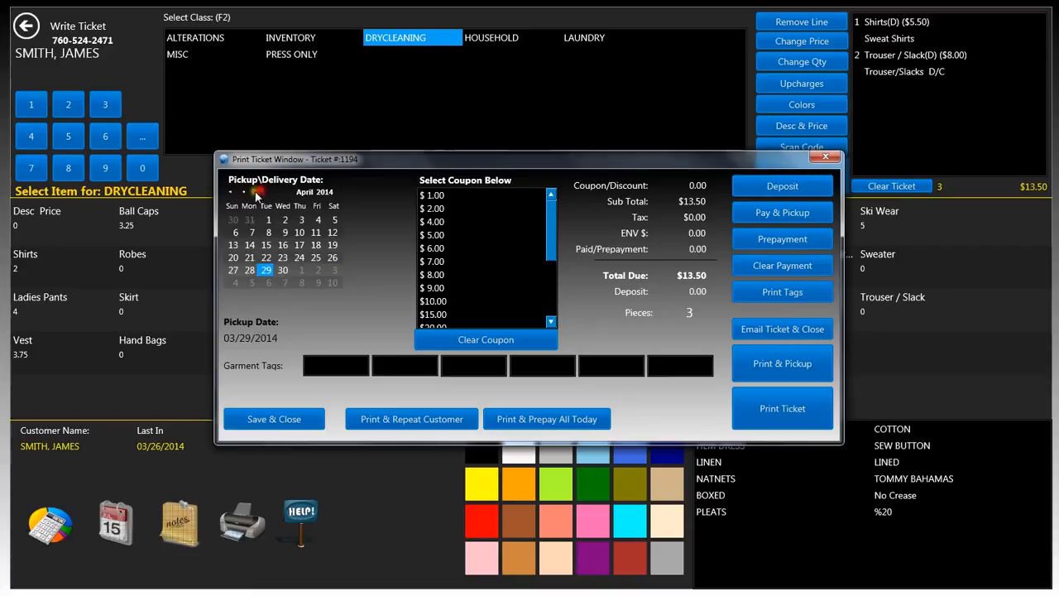
{"action": "left_click", "coordinate": [258, 191]}
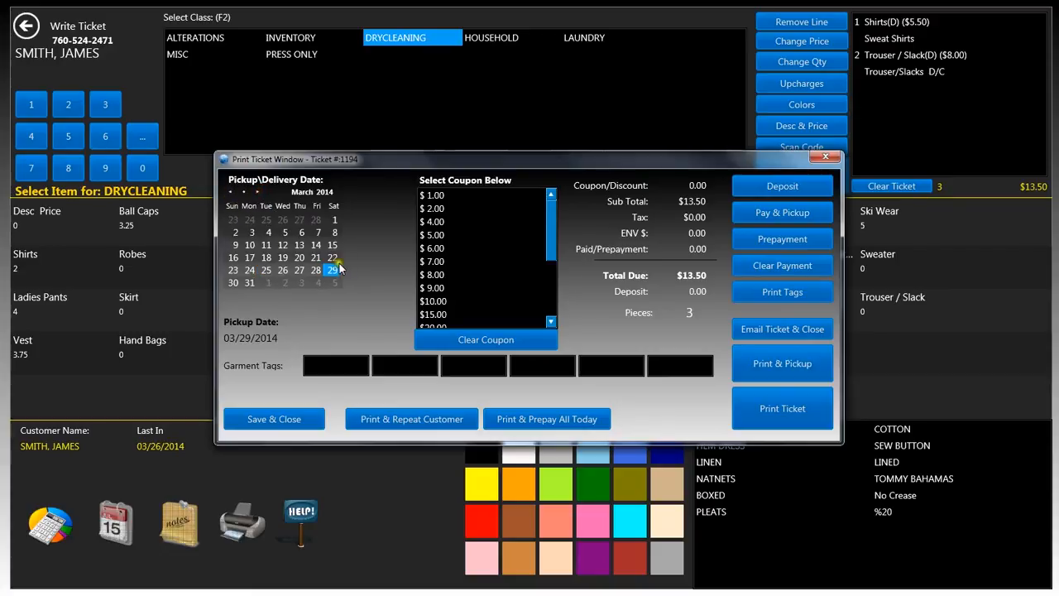
{"action": "mouse_move", "coordinate": [477, 252]}
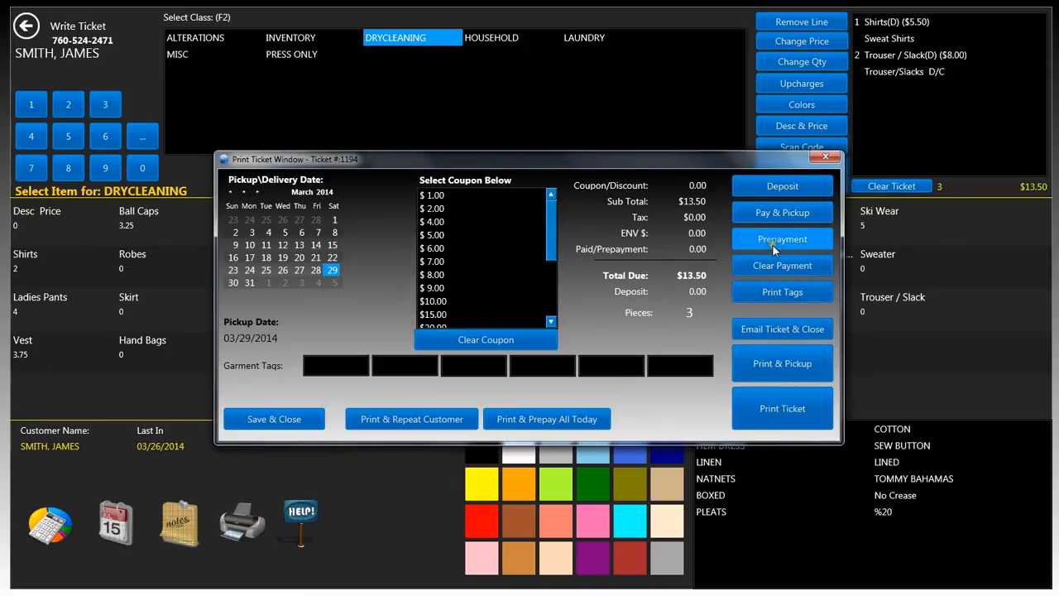
{"action": "mouse_move", "coordinate": [782, 329]}
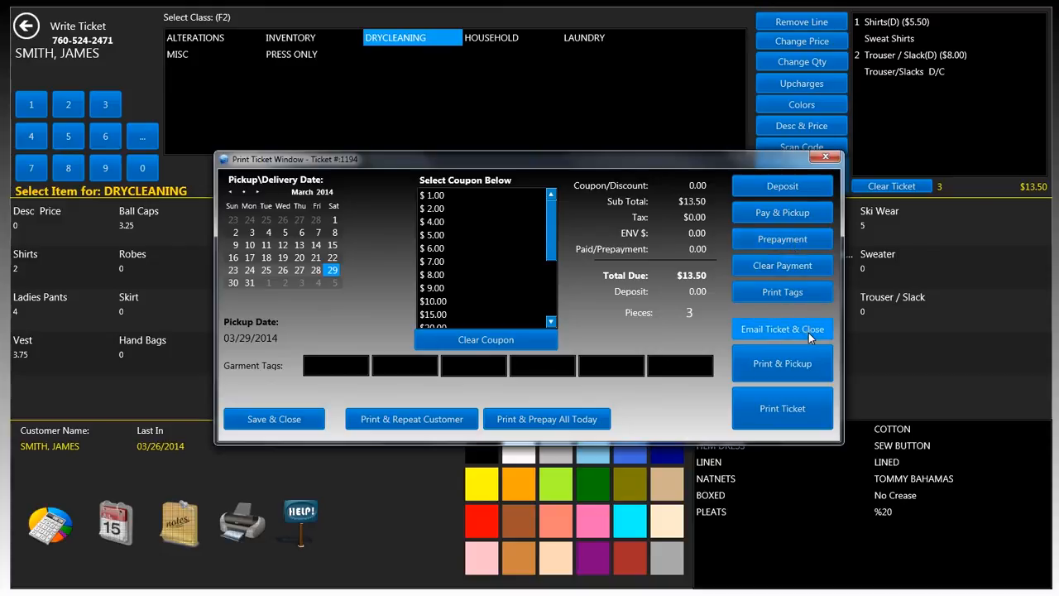
{"action": "mouse_move", "coordinate": [822, 388]}
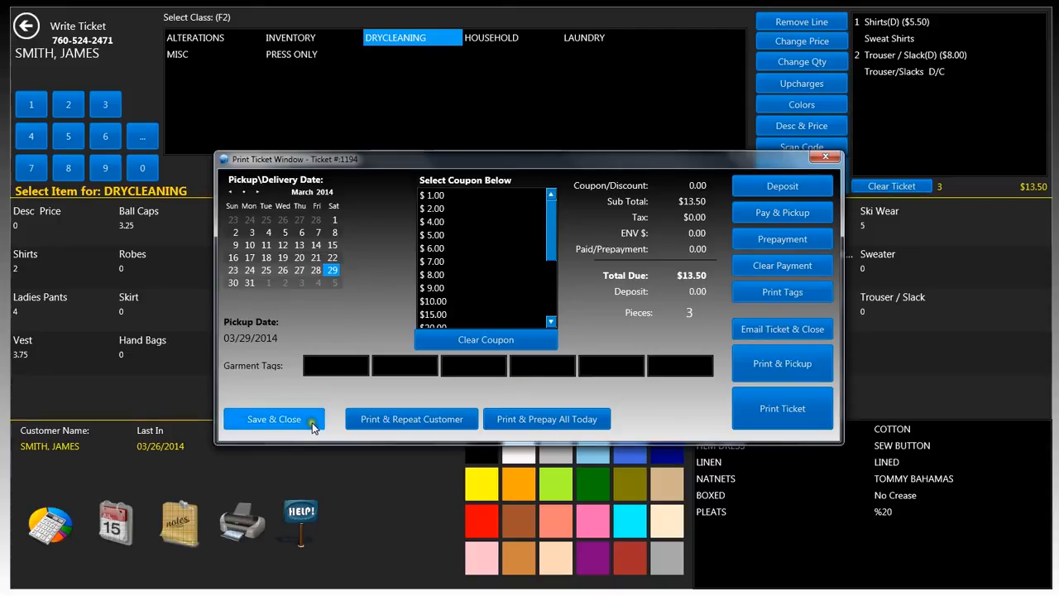
{"action": "mouse_move", "coordinate": [335, 400]}
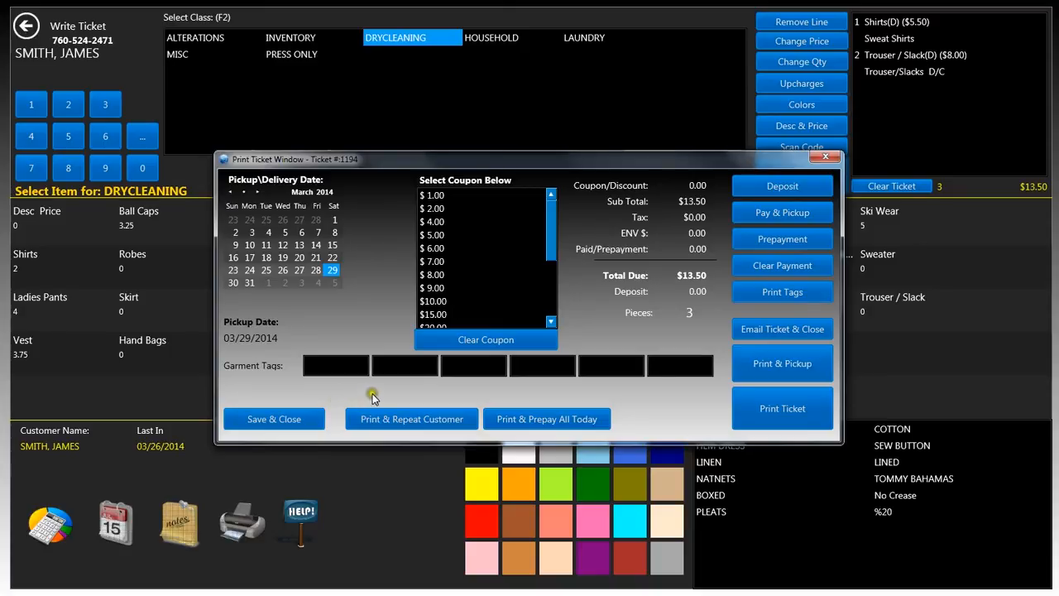
{"action": "mouse_move", "coordinate": [453, 401]}
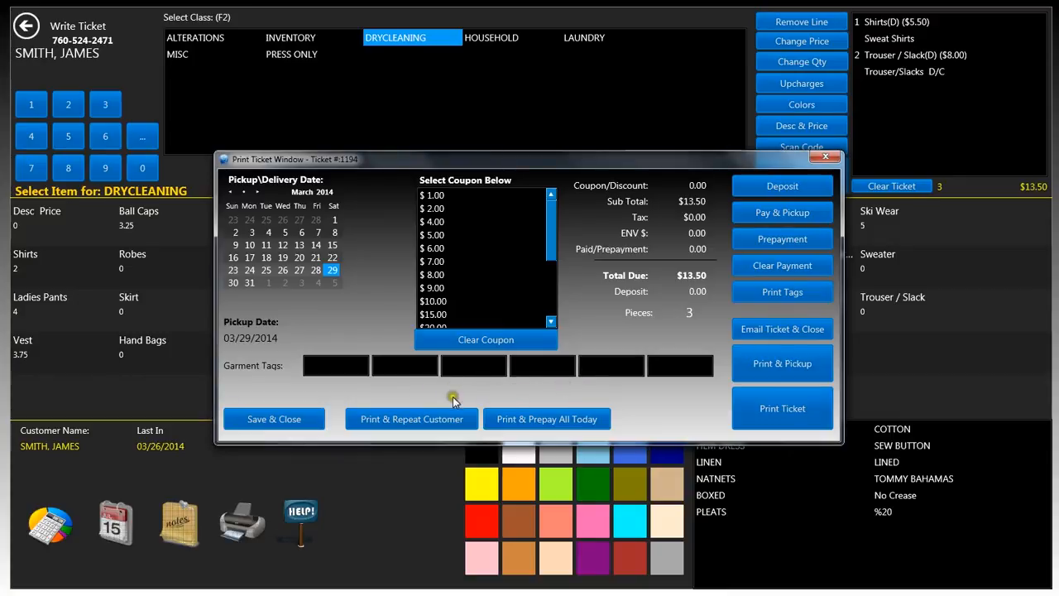
{"action": "mouse_move", "coordinate": [561, 390]}
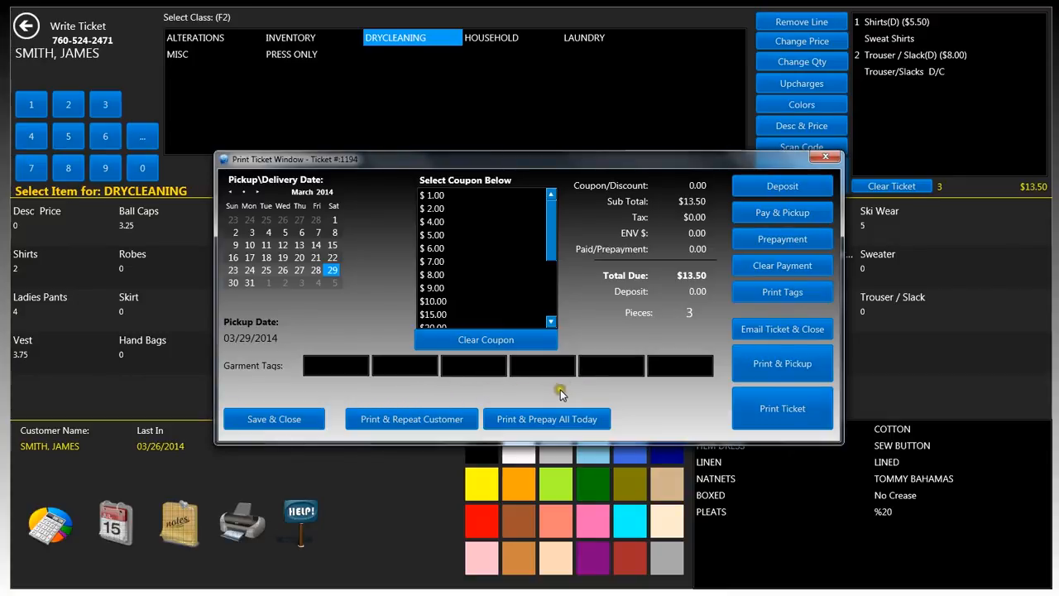
{"action": "mouse_move", "coordinate": [568, 395]}
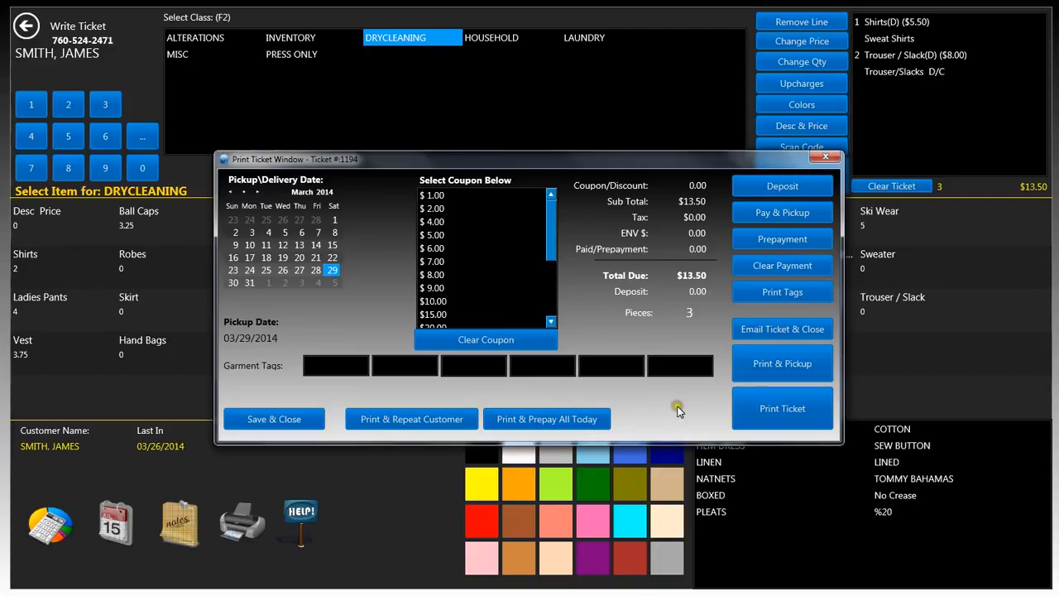
{"action": "mouse_move", "coordinate": [713, 408]}
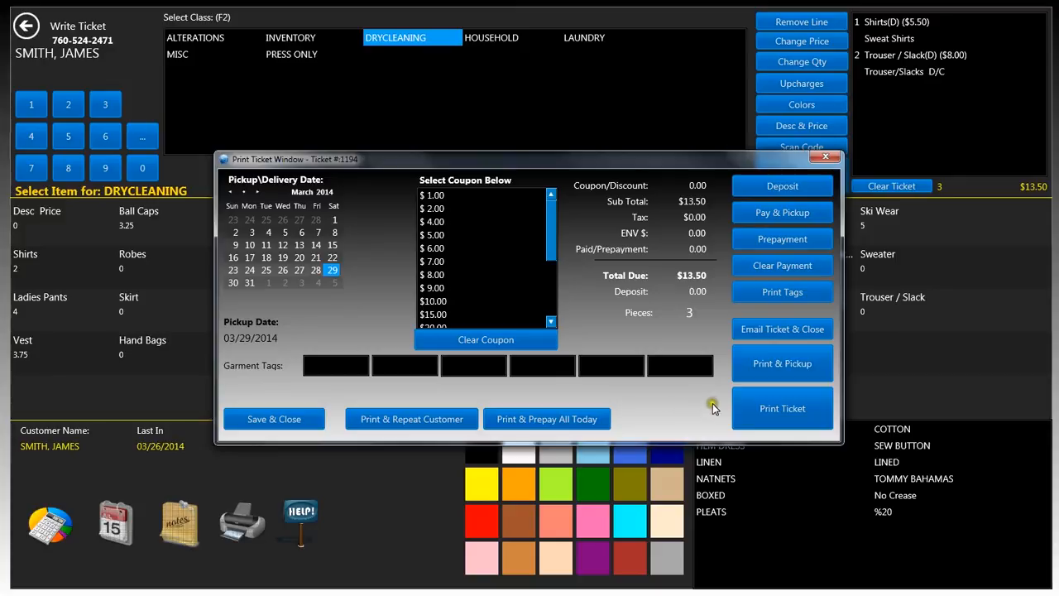
{"action": "mouse_move", "coordinate": [783, 364]}
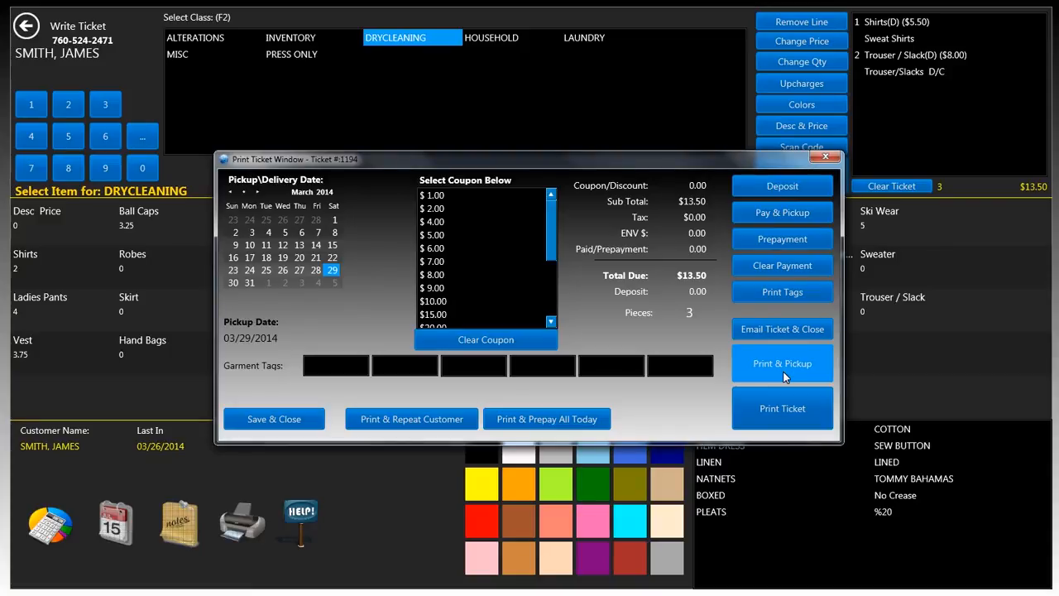
{"action": "mouse_move", "coordinate": [782, 408]}
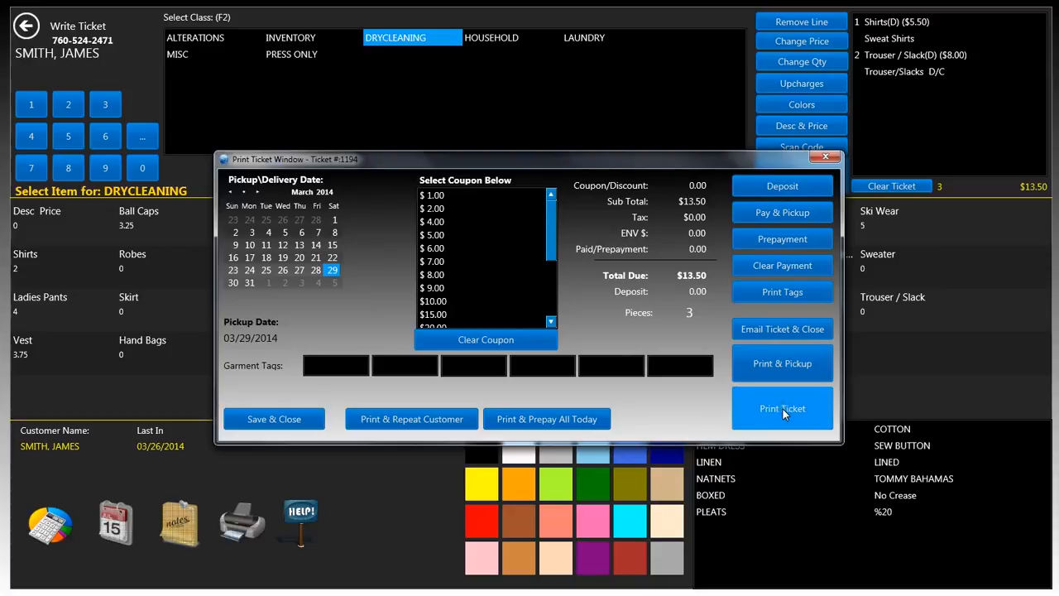